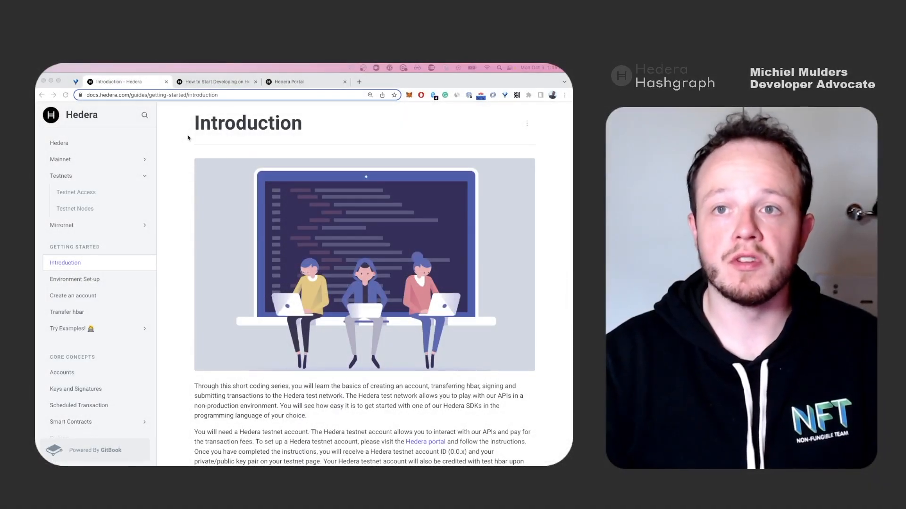
Step: Move from the developer blog and docs to the Hedera Portal testnet sign-up page
{"action": "left_click", "coordinate": [211, 82]}
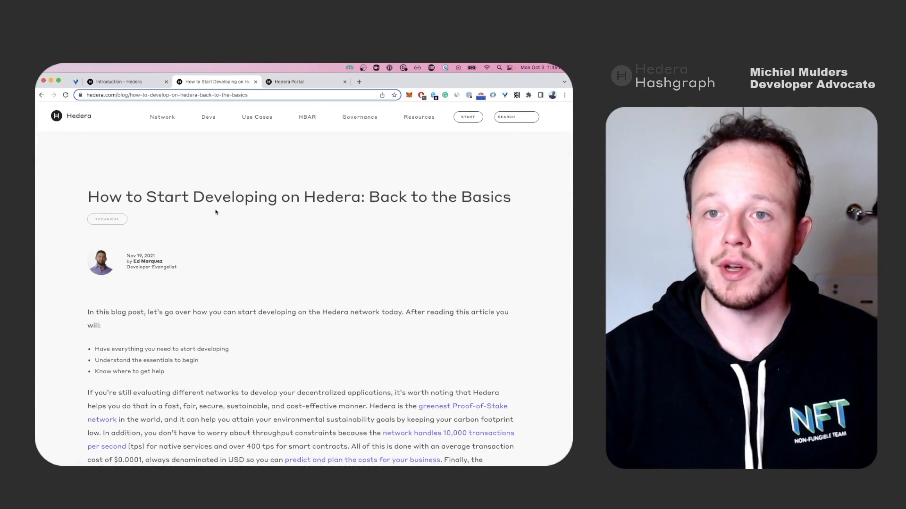
{"action": "left_click", "coordinate": [120, 82]}
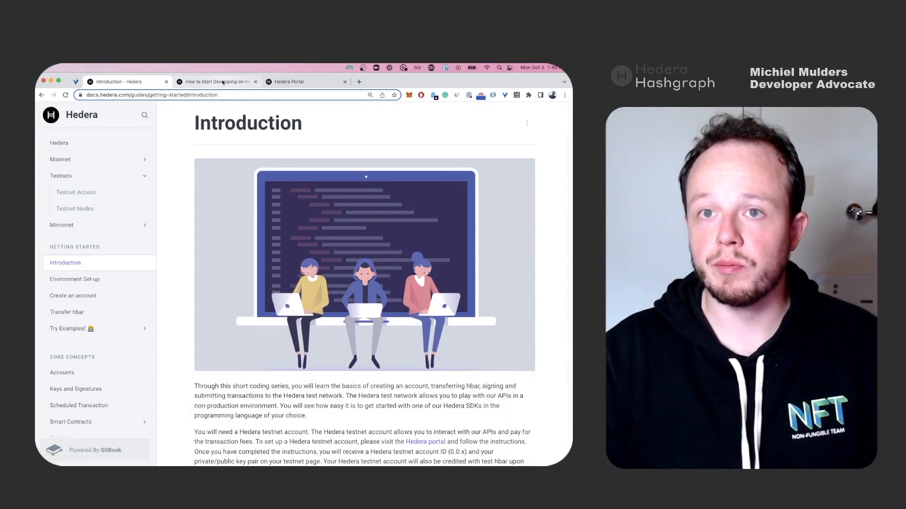
{"action": "left_click", "coordinate": [217, 82]}
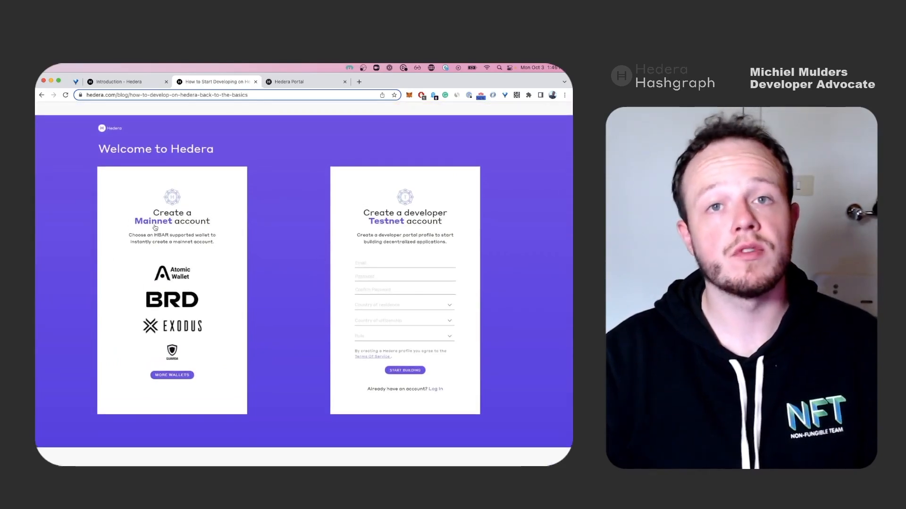
{"action": "mouse_move", "coordinate": [418, 161]}
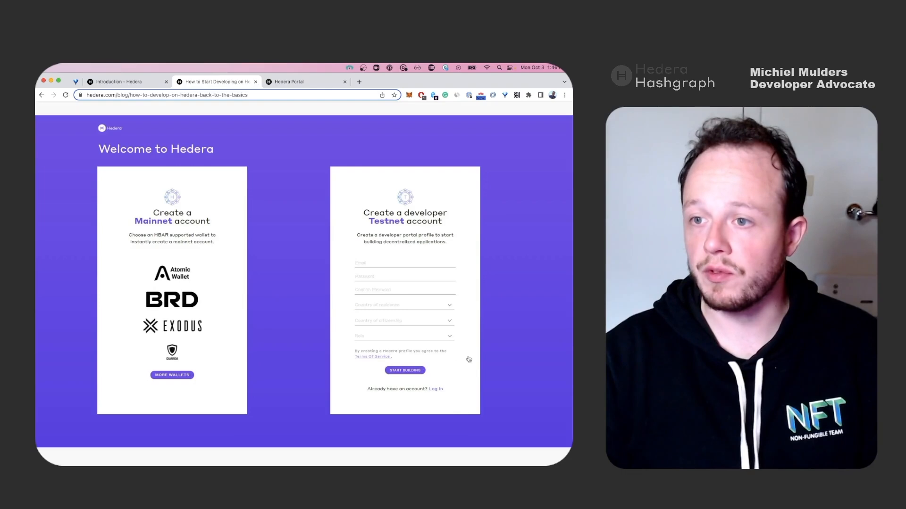
{"action": "mouse_move", "coordinate": [359, 399]}
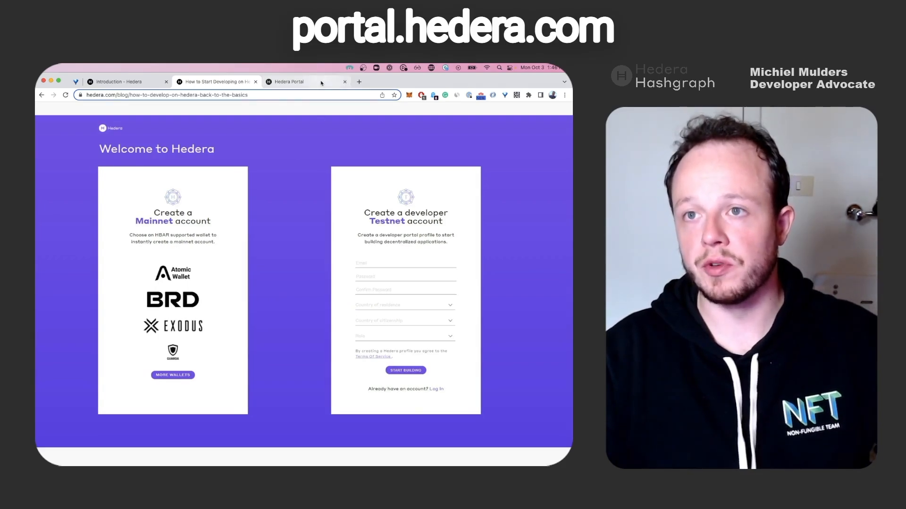
{"action": "left_click", "coordinate": [290, 81]}
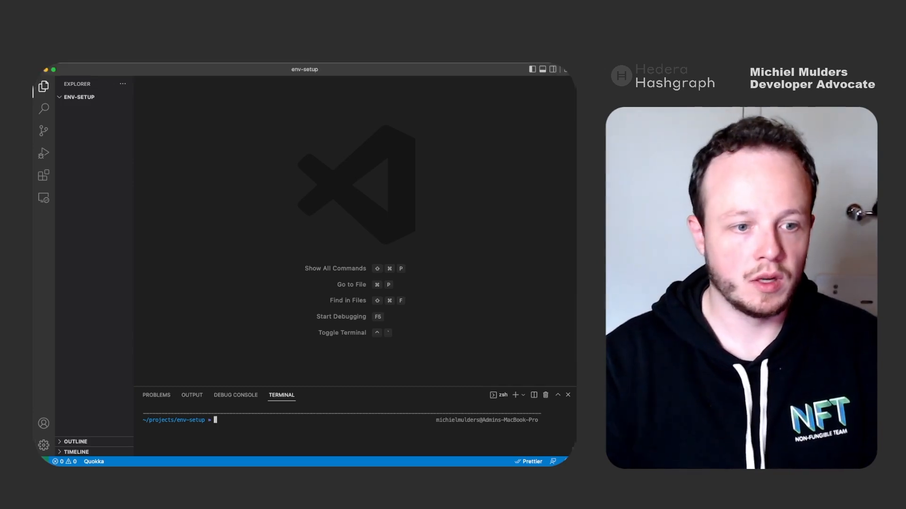
Step: Create the empty .env and index.js files with touch
{"action": "type", "text": "touch .env"}
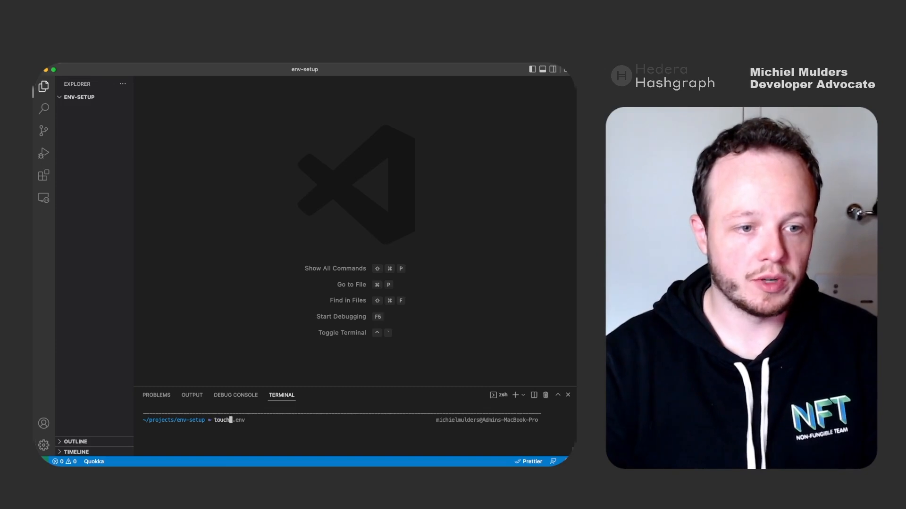
{"action": "key", "text": "Enter"}
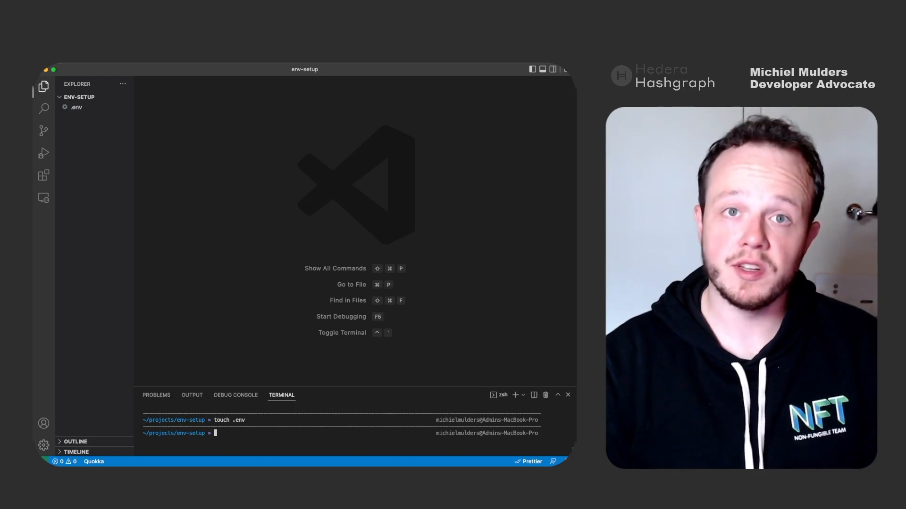
{"action": "type", "text": "touch index.js"}
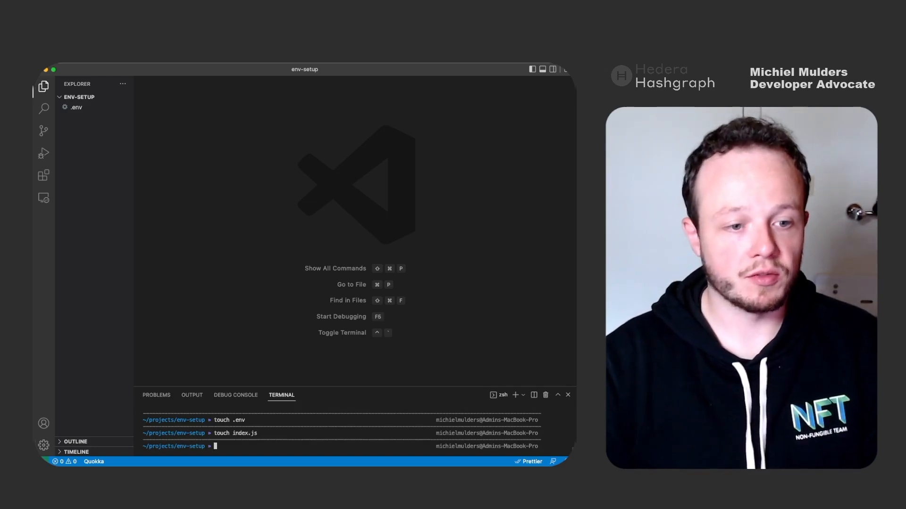
Step: Generate a default package.json with npm init --yes and install dotenv
{"action": "type", "text": "npm install dotenv"}
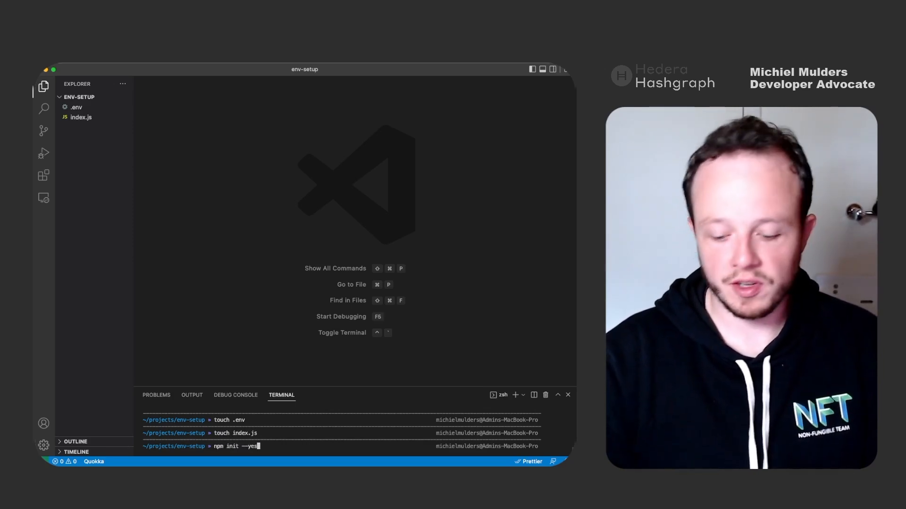
{"action": "key", "text": "Enter"}
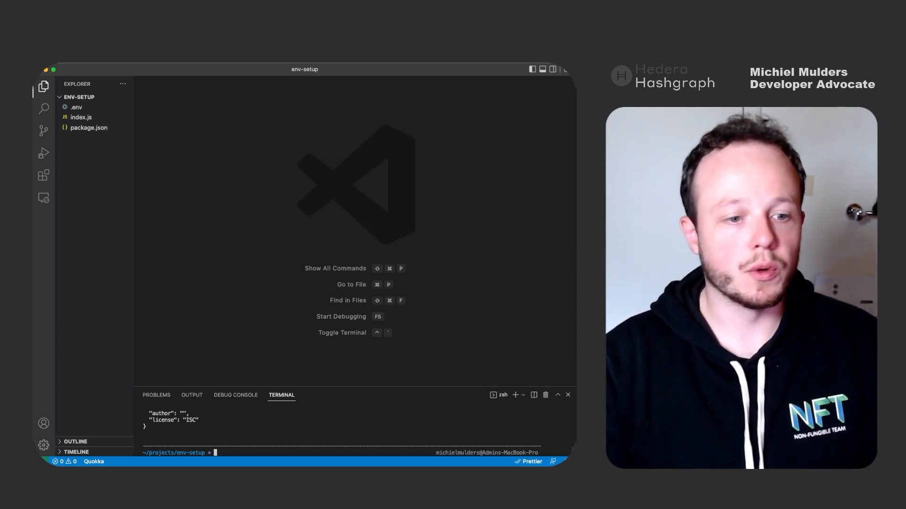
{"action": "type", "text": "npm init --yes"}
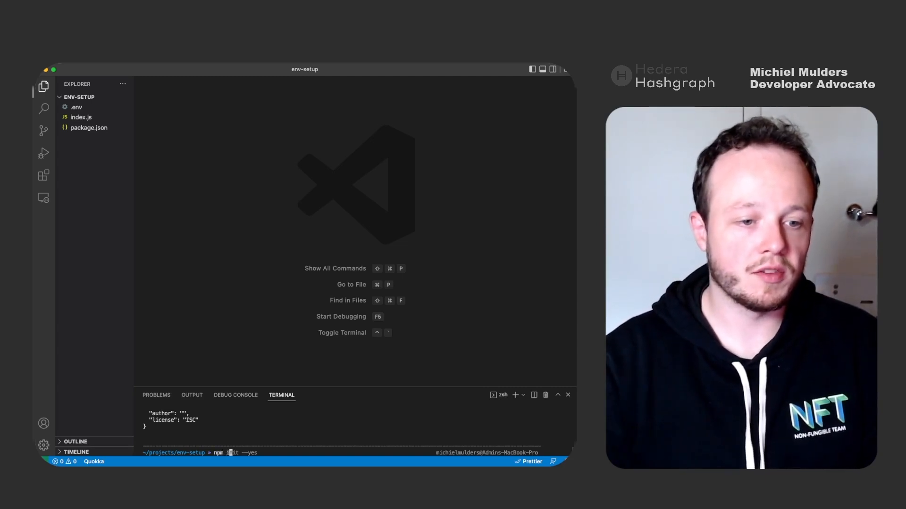
{"action": "type", "text": "npm install dotenv"}
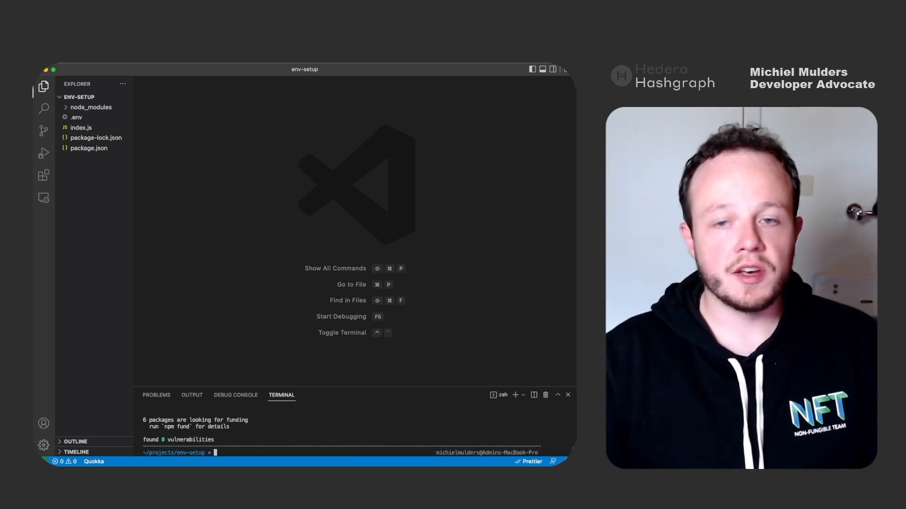
Step: Take the Environment Set-up guide's Step 4 code and select its .env template lines
{"action": "left_click", "coordinate": [82, 128]}
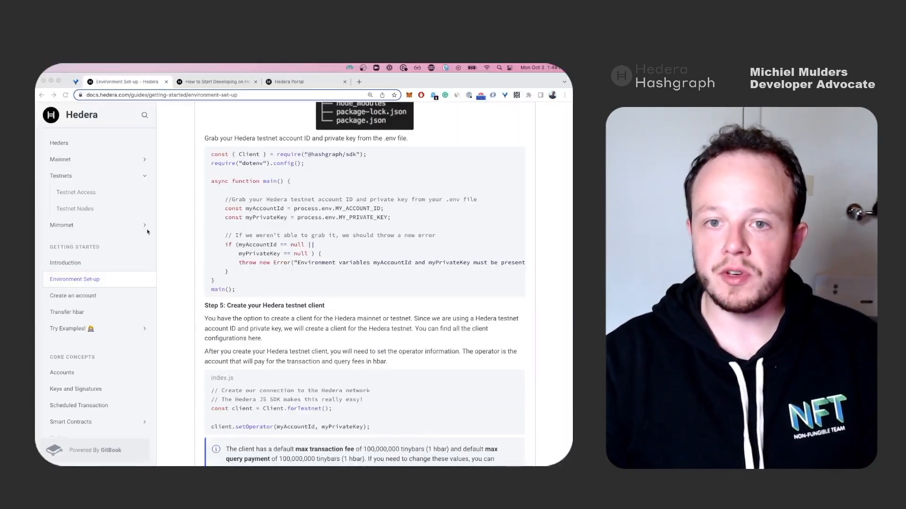
{"action": "mouse_move", "coordinate": [79, 285]}
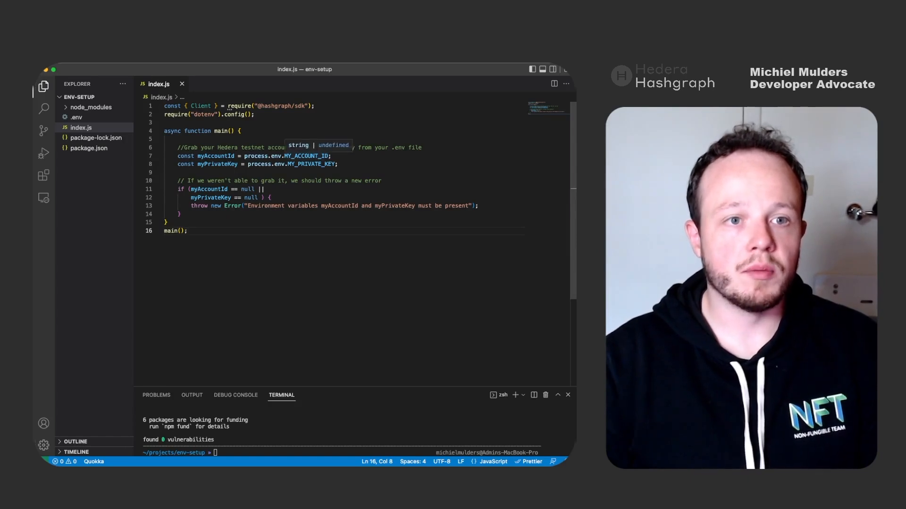
{"action": "double_click", "coordinate": [310, 164]}
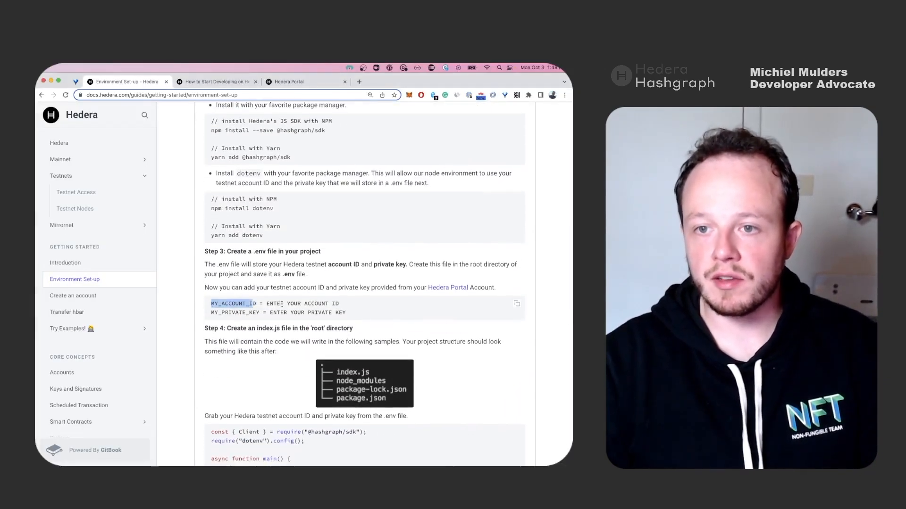
{"action": "left_click_drag", "start_coordinate": [210, 304], "coordinate": [371, 312]}
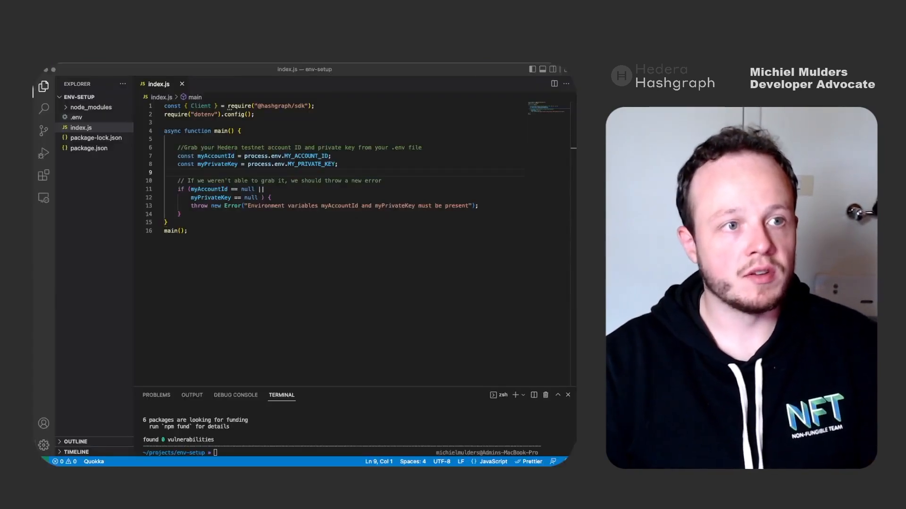
Step: Set MY_ACCOUNT_ID to 0.0.4302810 and MY_PRIVATE_KEY to 'copyprivatekey' in .env
{"action": "left_click", "coordinate": [76, 117]}
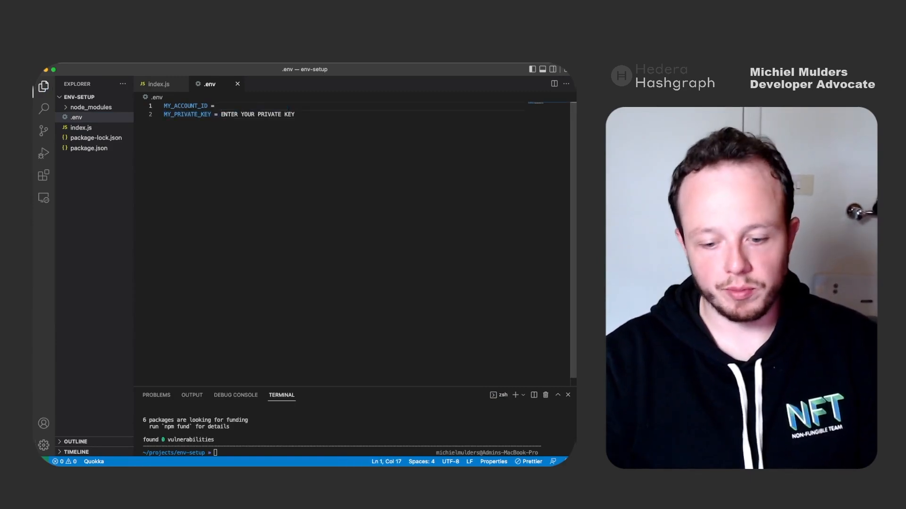
{"action": "type", "text": "\"0.\""}
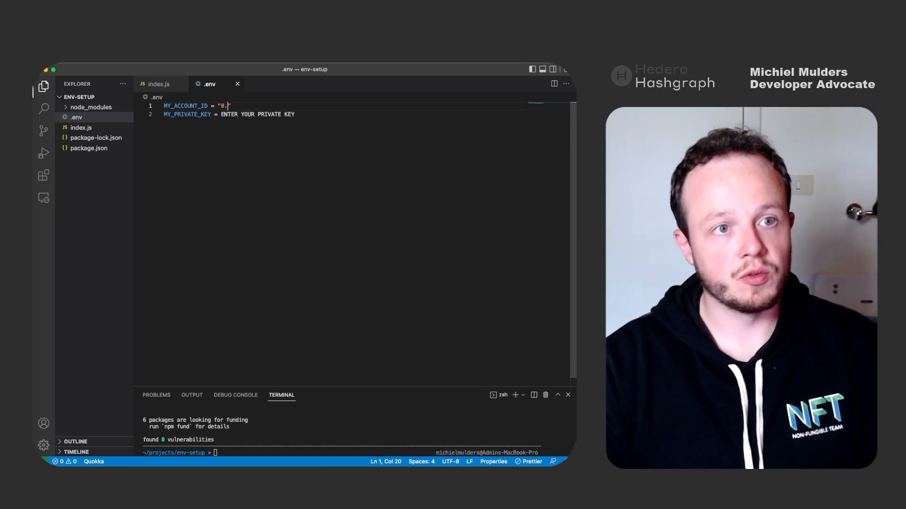
{"action": "type", "text": "0."}
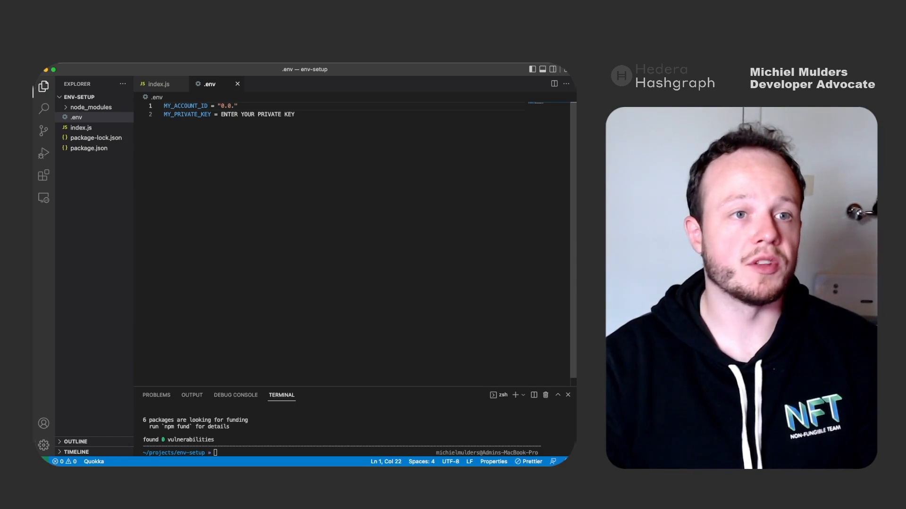
{"action": "type", "text": "4302810"}
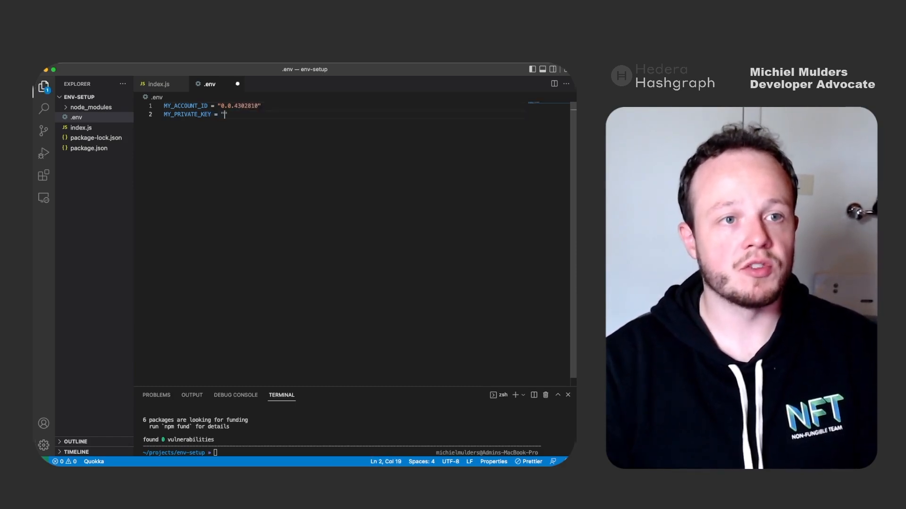
{"action": "type", "text": "copy"}
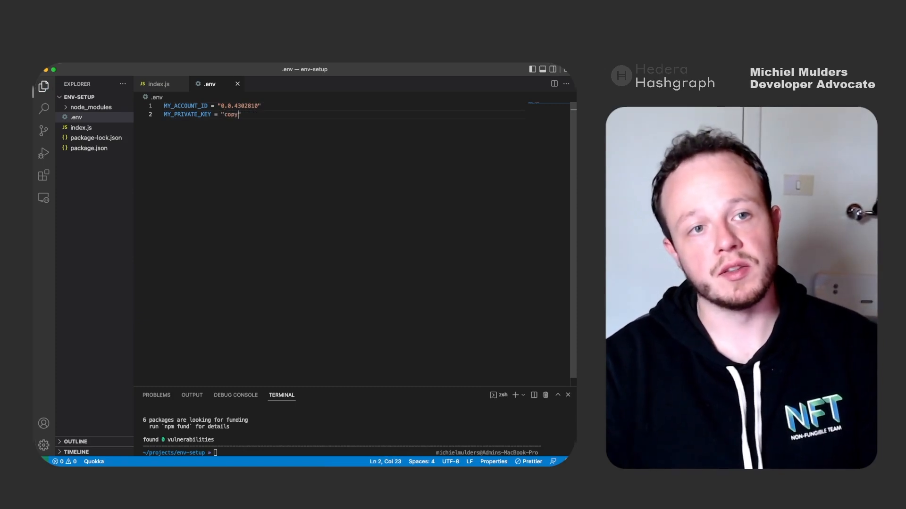
{"action": "type", "text": "privatekey"}
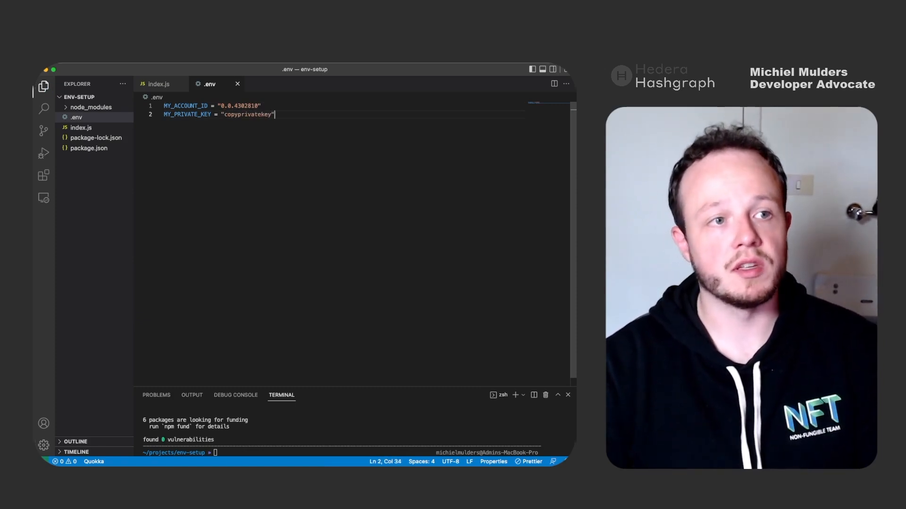
{"action": "left_click", "coordinate": [159, 83]}
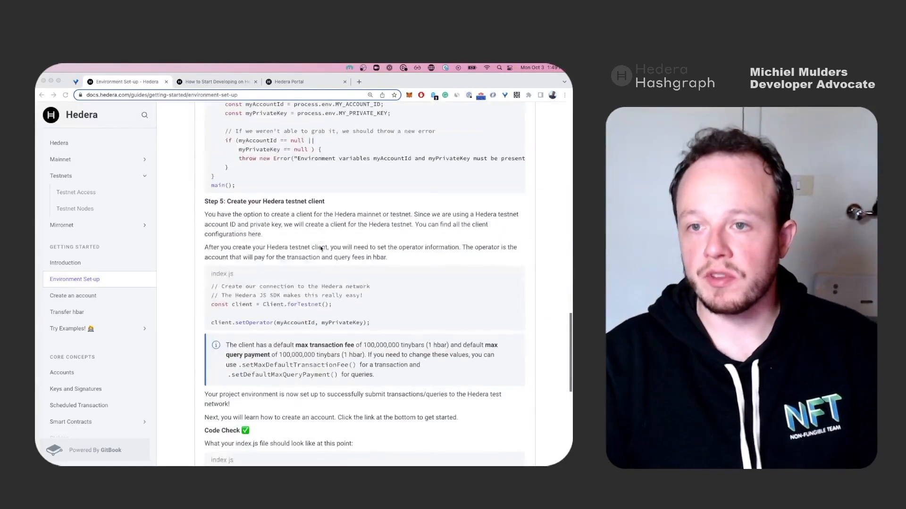
Step: Scroll to Step 5 and copy the testnet client and operator snippet
{"action": "scroll", "scroll_direction": "down", "scroll_amount": 3}
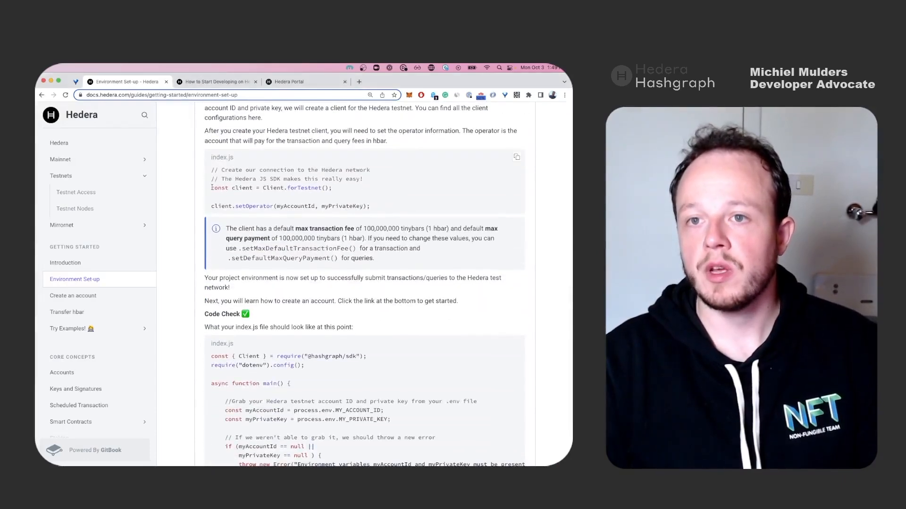
{"action": "left_click_drag", "start_coordinate": [212, 188], "coordinate": [370, 206]}
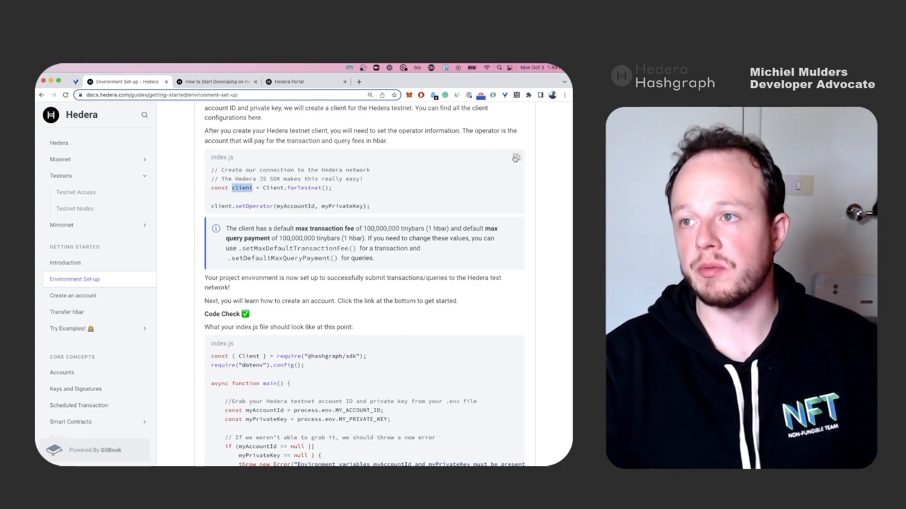
{"action": "left_click", "coordinate": [516, 157]}
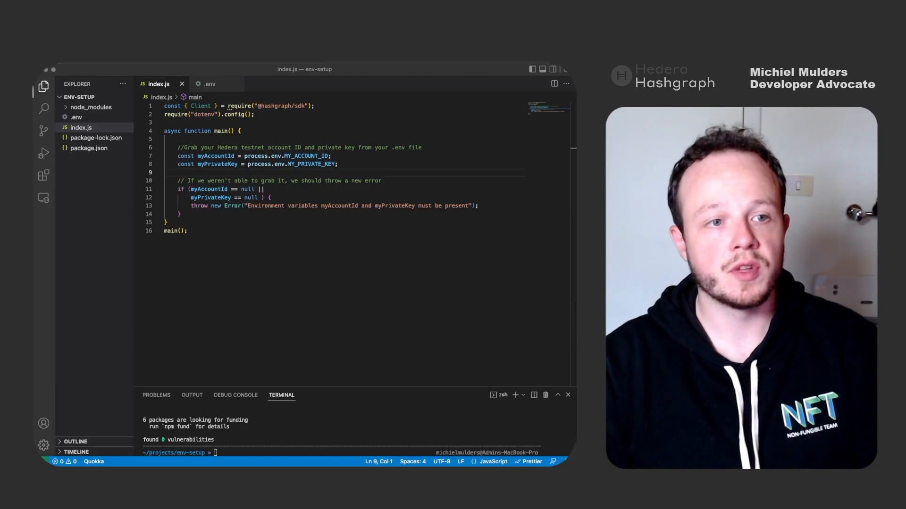
Step: Add the Hedera network connection code to index.js and copy the guide's full code check
{"action": "type", "text": "// Create our connection to the Hedera network"}
{"action": "type", "text": ">fo"}
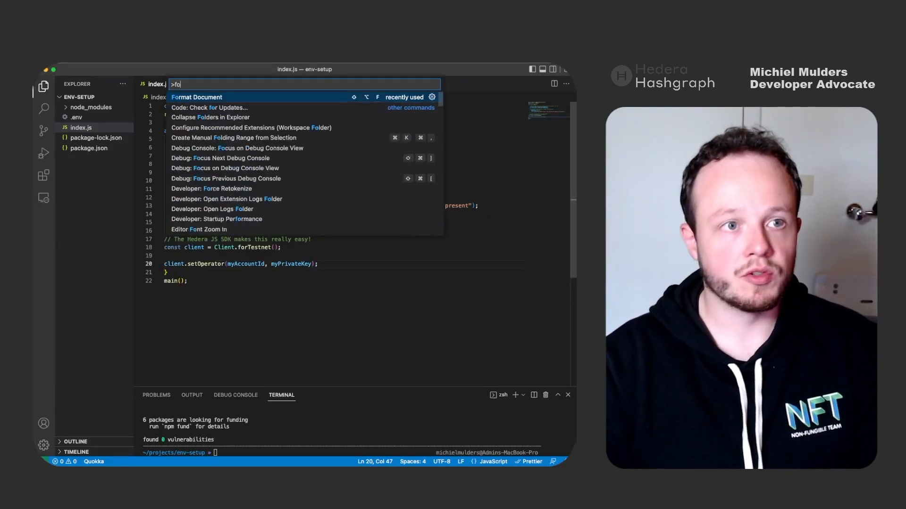
{"action": "left_click", "coordinate": [196, 97]}
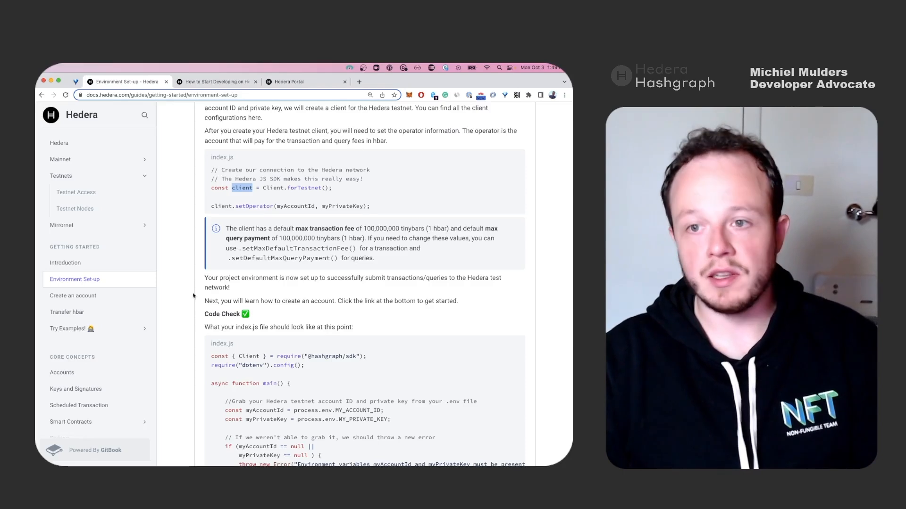
{"action": "scroll", "scroll_direction": "down", "scroll_amount": 3}
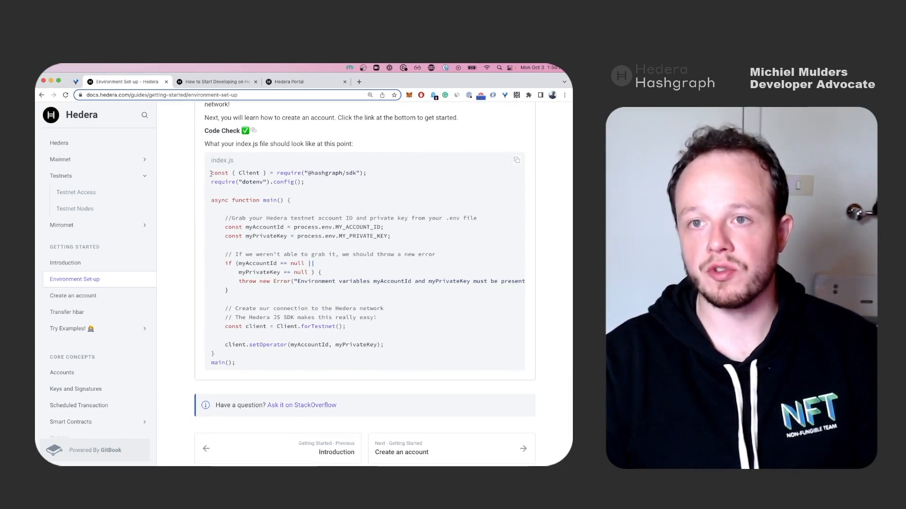
{"action": "left_click_drag", "start_coordinate": [211, 173], "coordinate": [235, 362]}
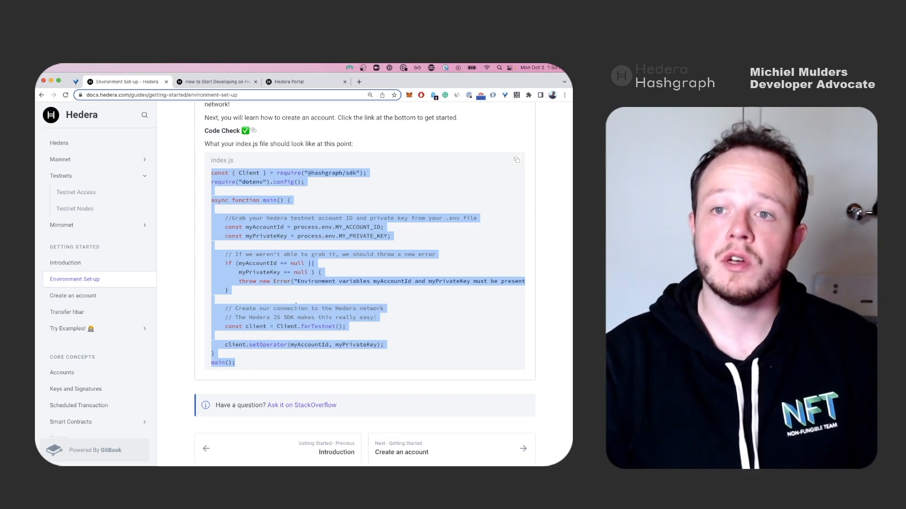
{"action": "left_click", "coordinate": [355, 290]}
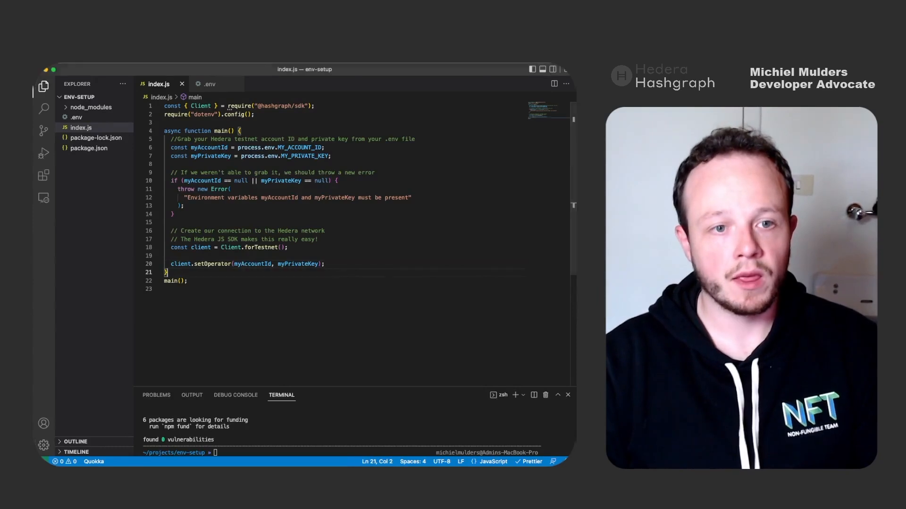
Step: Add console.log('succes') and client.close() to index.js, then run node index.js
{"action": "type", "text": "console.log('succes"}
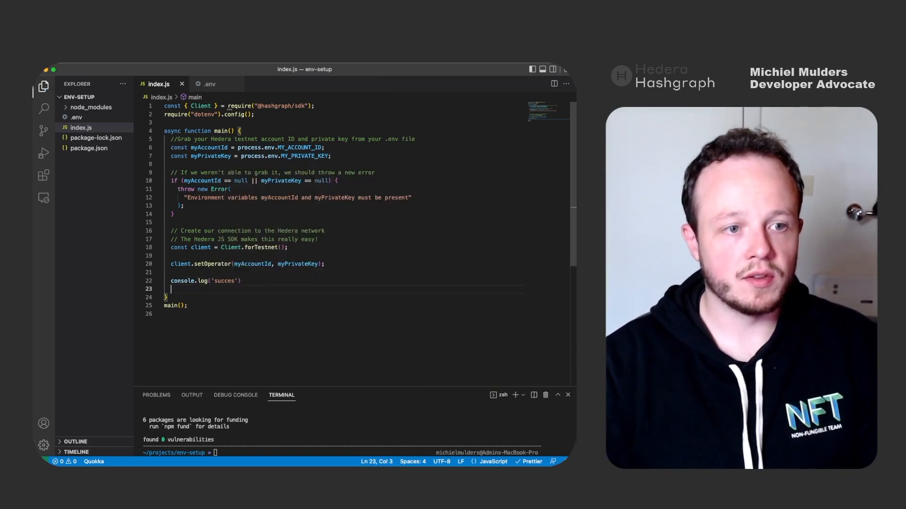
{"action": "type", "text": "client.close"}
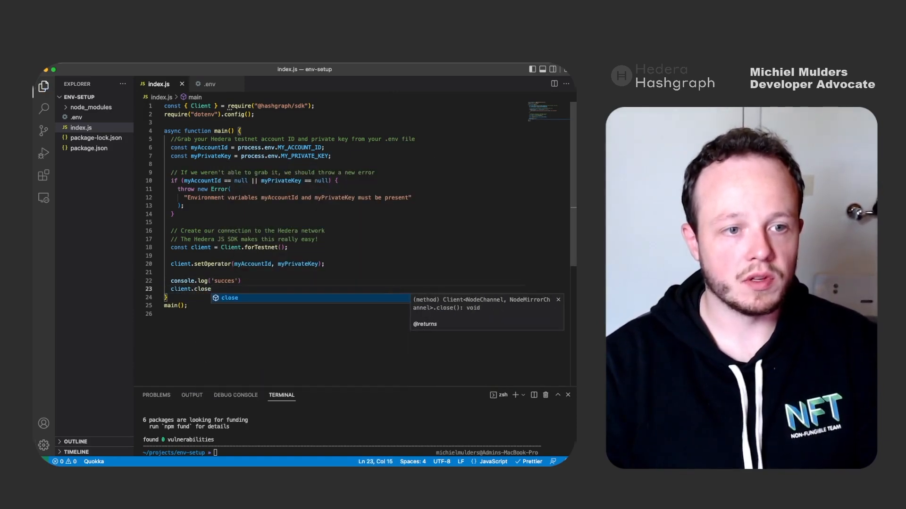
{"action": "type", "text": "();"}
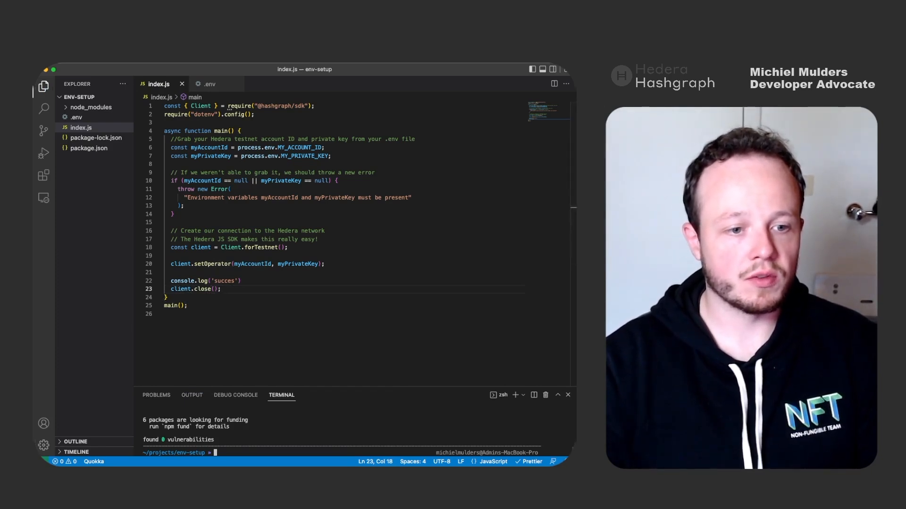
{"action": "type", "text": "node index.js"}
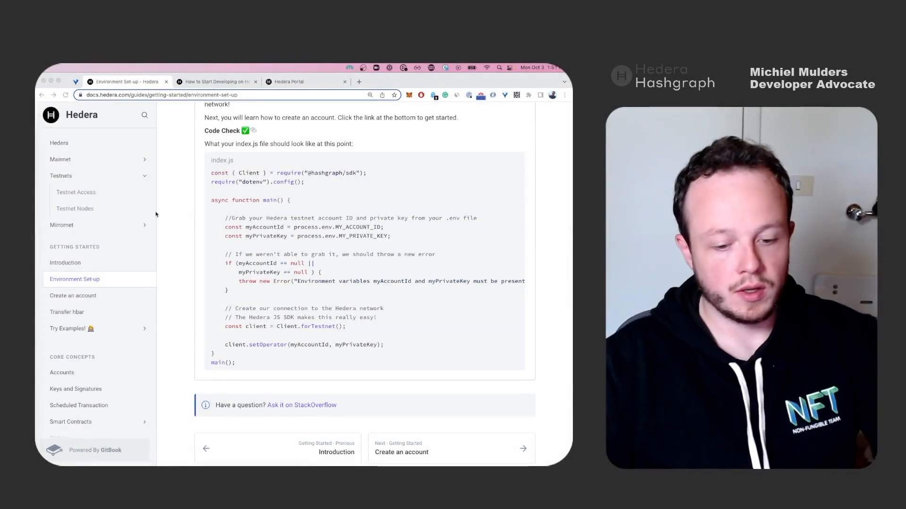
Step: Open the Create an account guide and select the Step 1 import line
{"action": "left_click", "coordinate": [72, 296]}
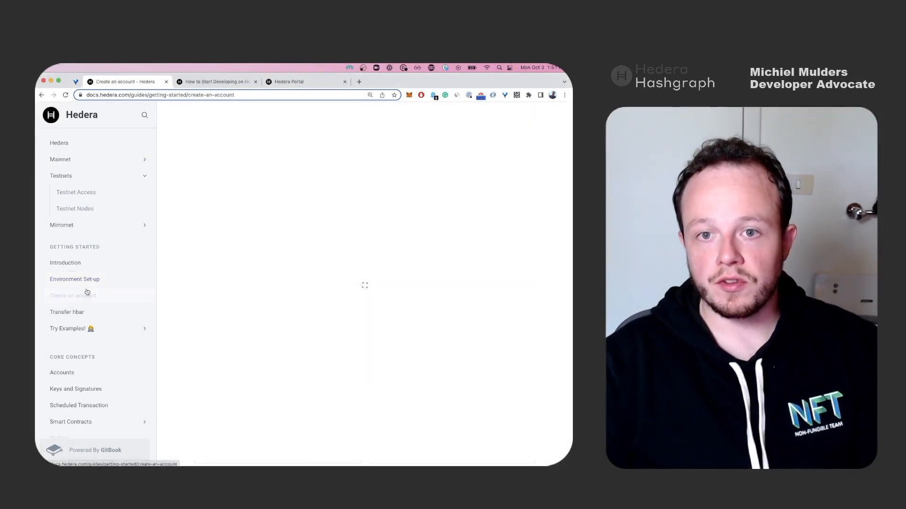
{"action": "left_click", "coordinate": [73, 296]}
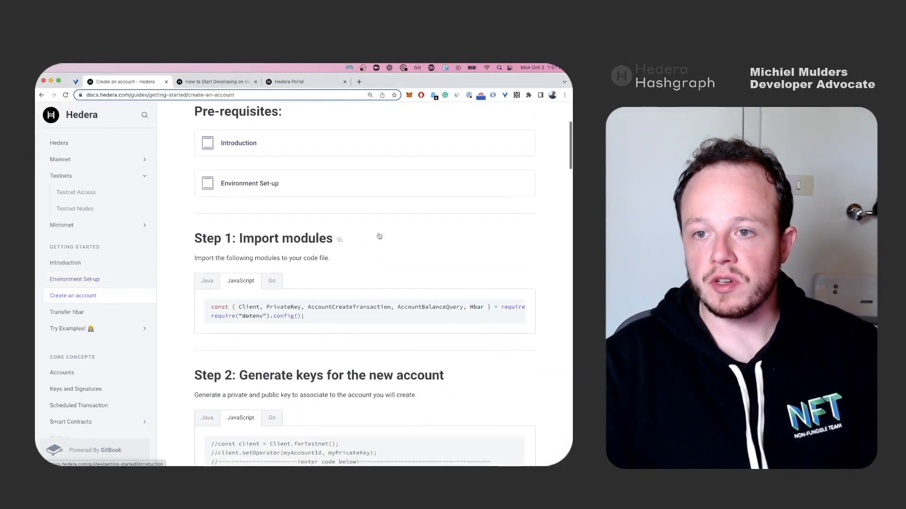
{"action": "scroll", "scroll_direction": "down", "scroll_amount": 3}
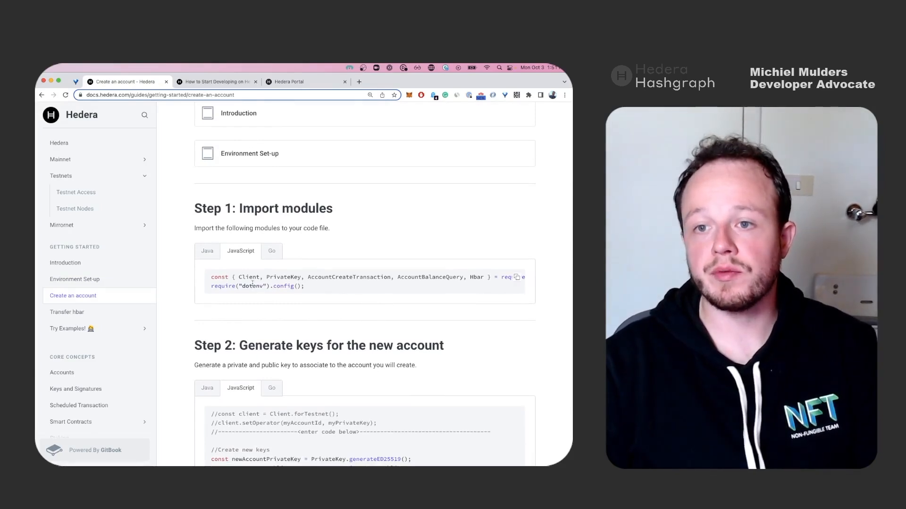
{"action": "scroll", "scroll_direction": "right", "scroll_amount": 3}
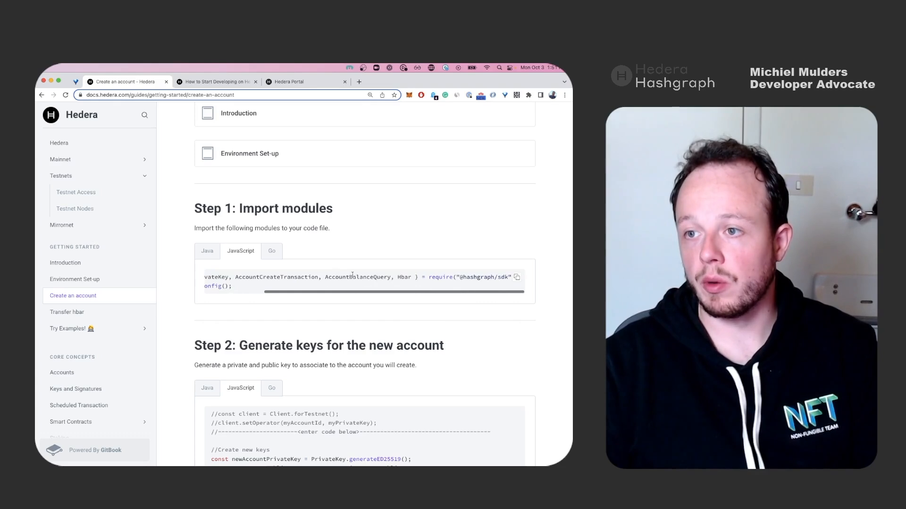
{"action": "double_click", "coordinate": [358, 277]}
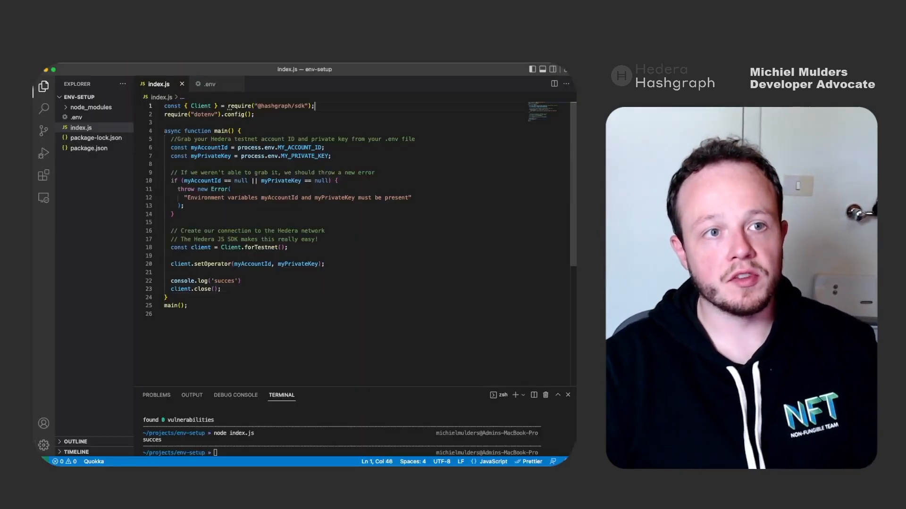
Step: Import Client, PrivateKey, AccountCreateTransaction and Hbar on line 1, dropping AccountBalanceQuery
{"action": "type", "text": "const { Client, PrivateKey, AccountCreateTransaction, AccountBalanceQuery, Hbar } = require(\"@hashgraph/sdk\");"}
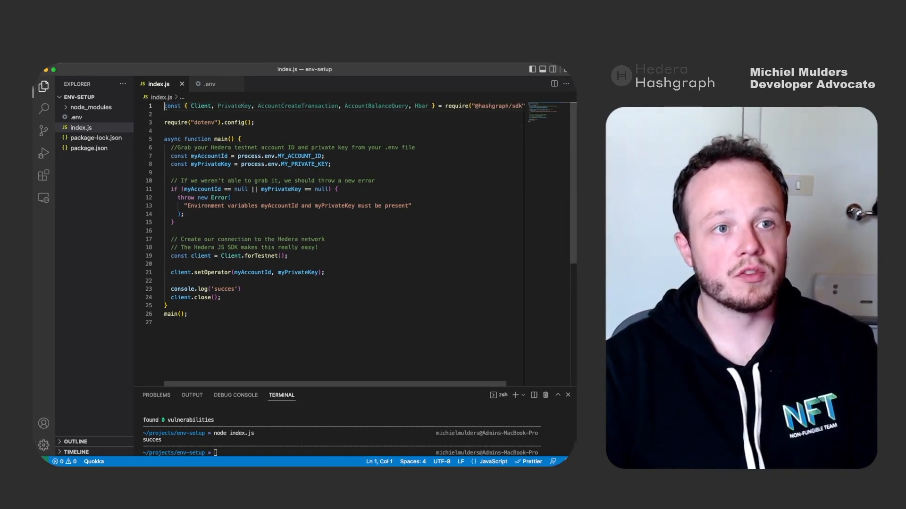
{"action": "double_click", "coordinate": [234, 106]}
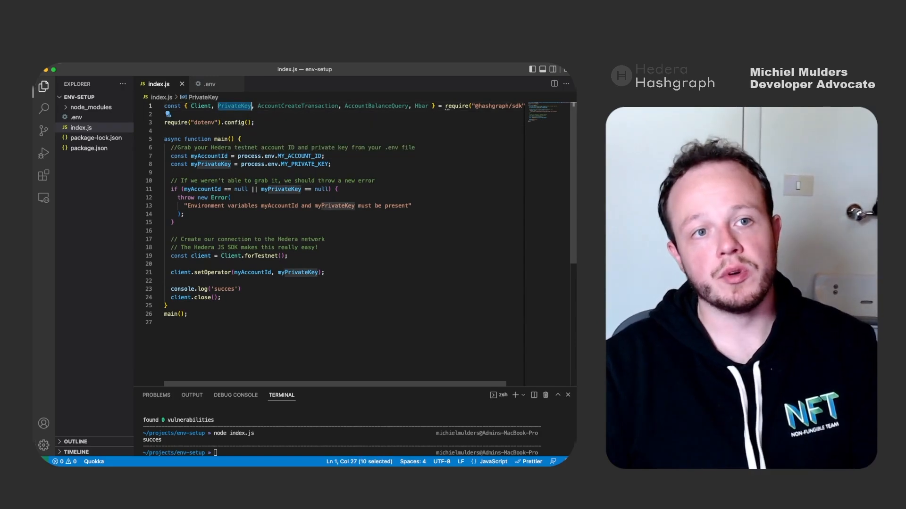
{"action": "double_click", "coordinate": [297, 106]}
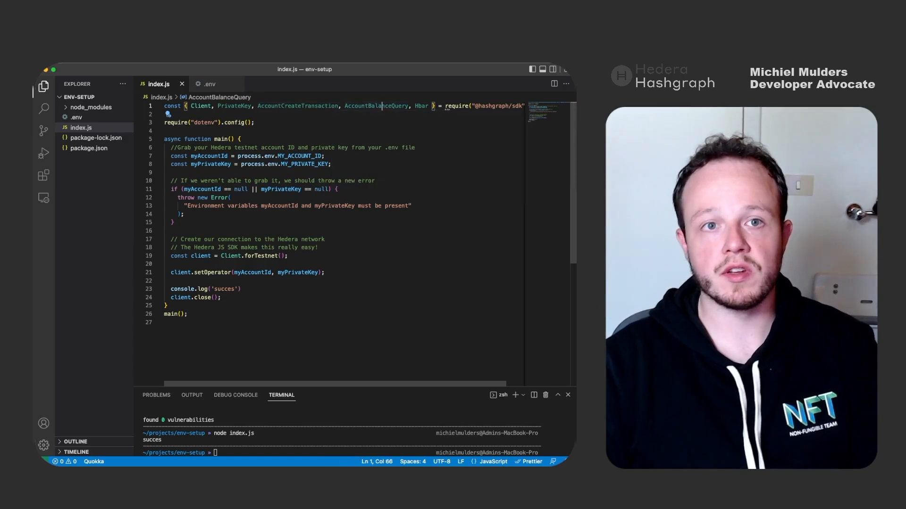
{"action": "double_click", "coordinate": [420, 105]}
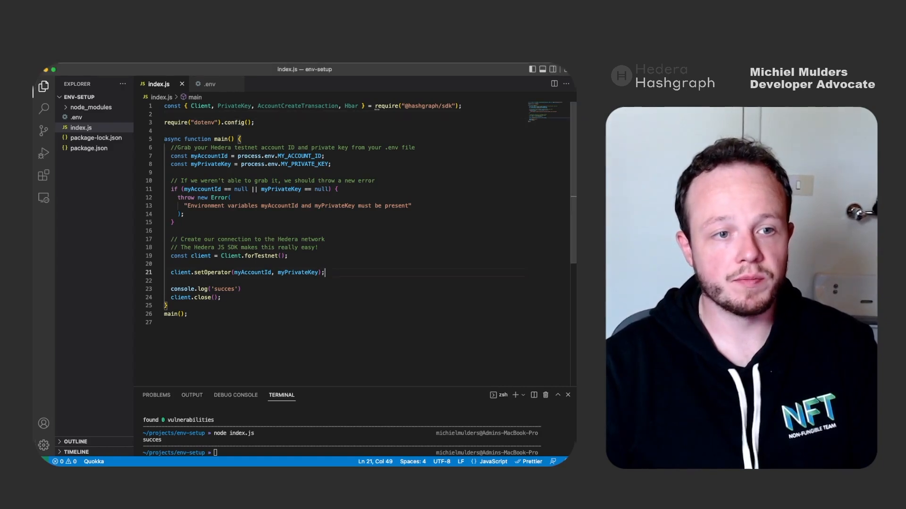
Step: Paste the key pair generation and AccountCreateTransaction code with a 1000-tinybar initial balance
{"action": "key", "text": "Enter"}
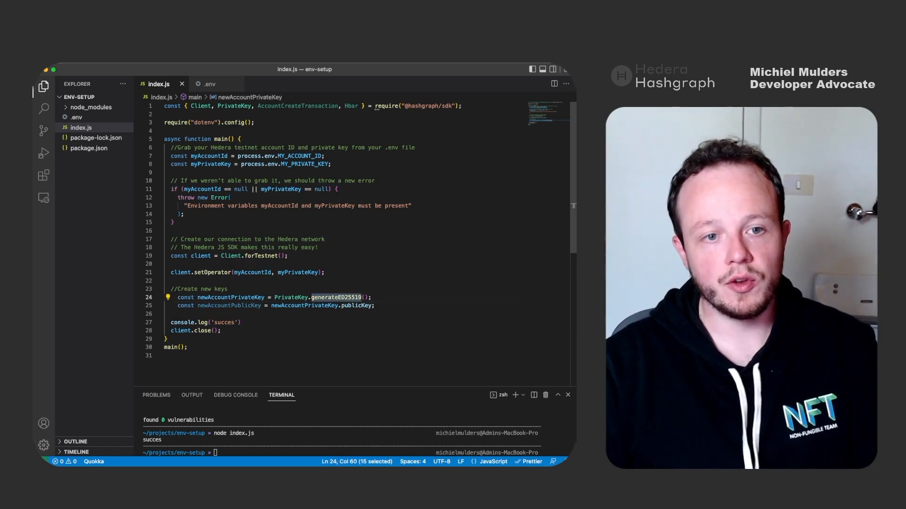
{"action": "mouse_move", "coordinate": [336, 297]}
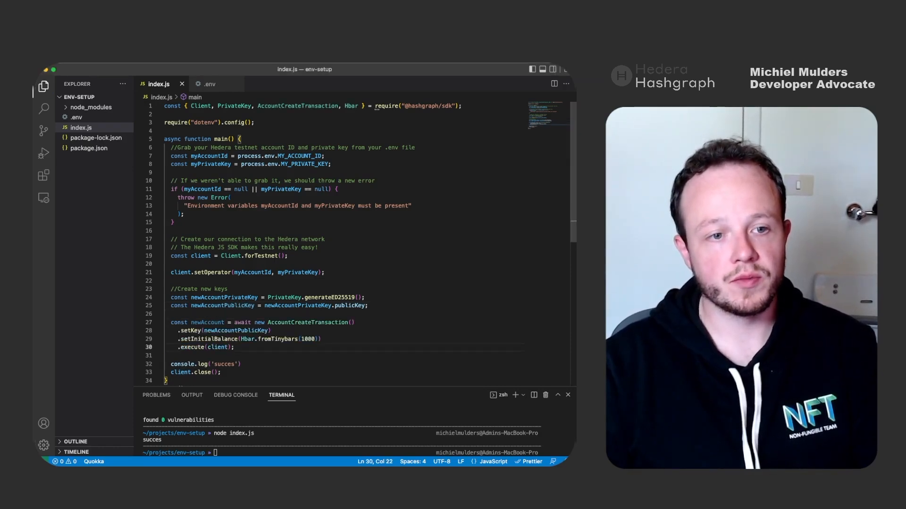
{"action": "double_click", "coordinate": [308, 322]}
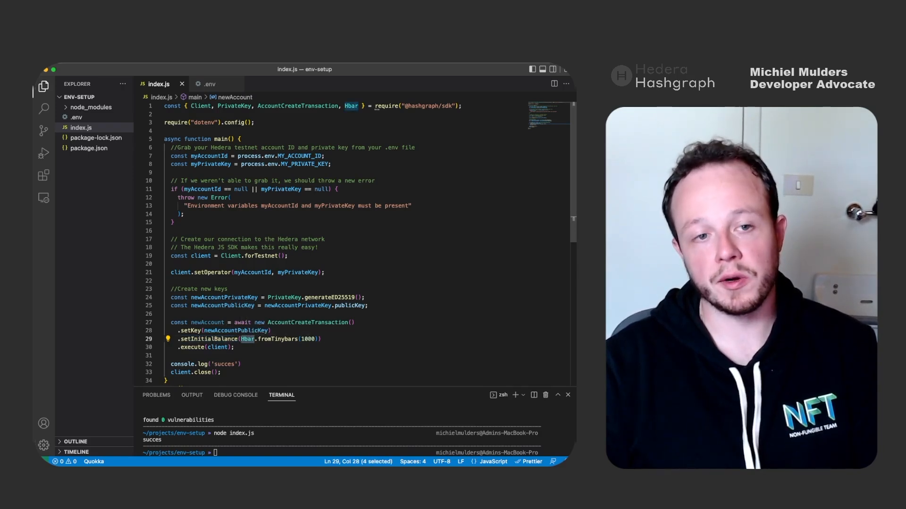
{"action": "double_click", "coordinate": [277, 339]}
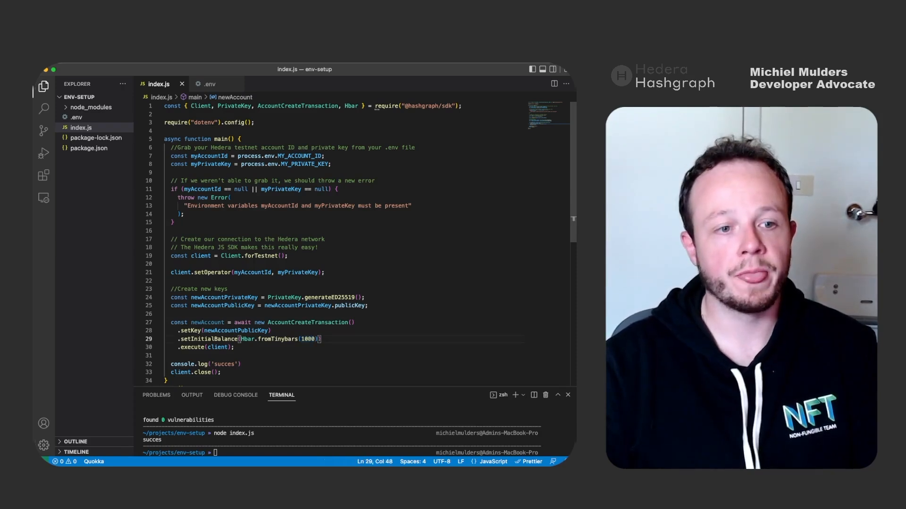
{"action": "double_click", "coordinate": [192, 347]}
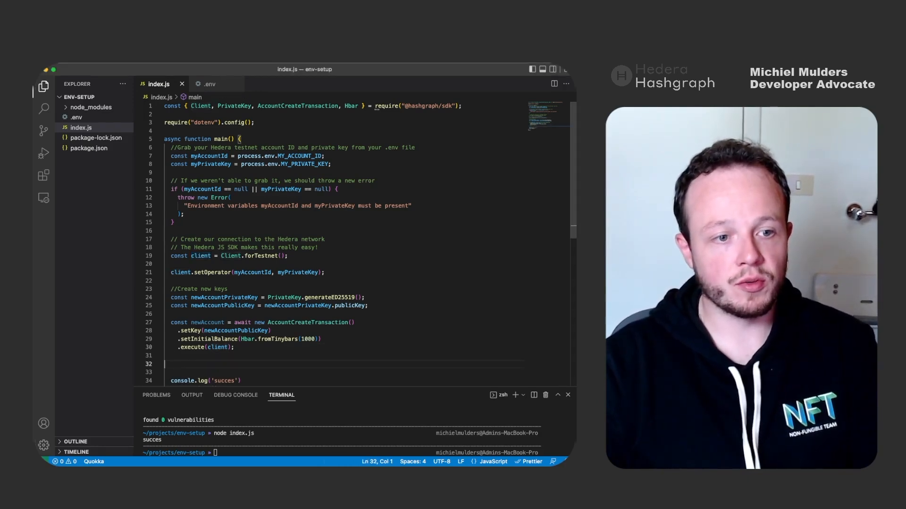
Step: Fetch the transaction receipt and read newAccountId from getReceipt.accountId
{"action": "type", "text": "const getReceipt = await newAccount.getReceipt(client);"}
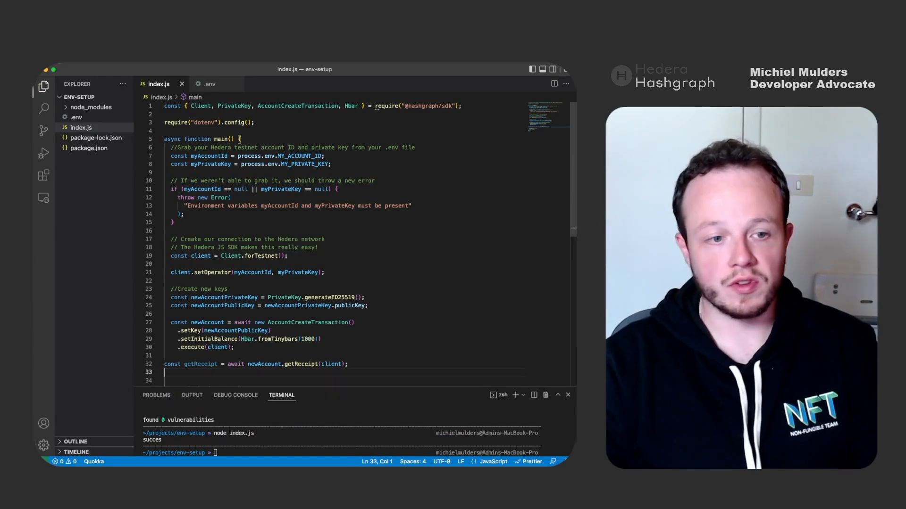
{"action": "type", "text": "const ne"}
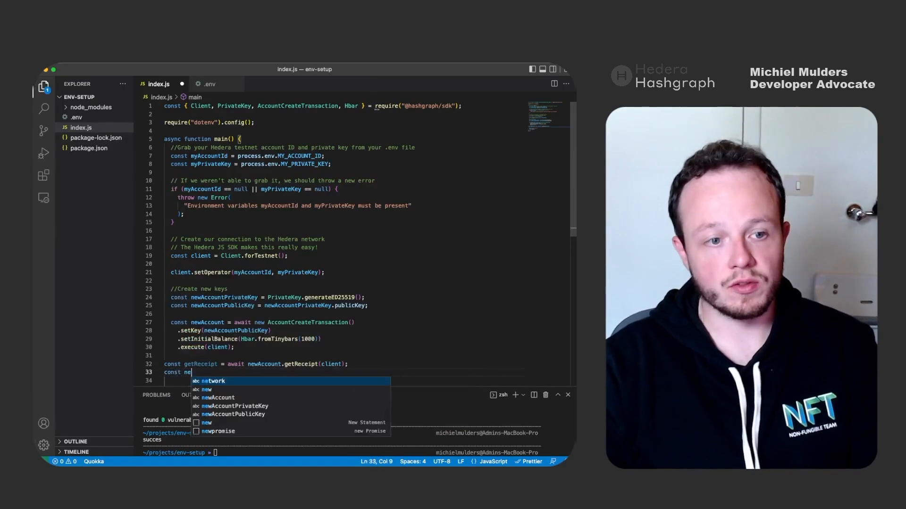
{"action": "type", "text": "newAccountId ="}
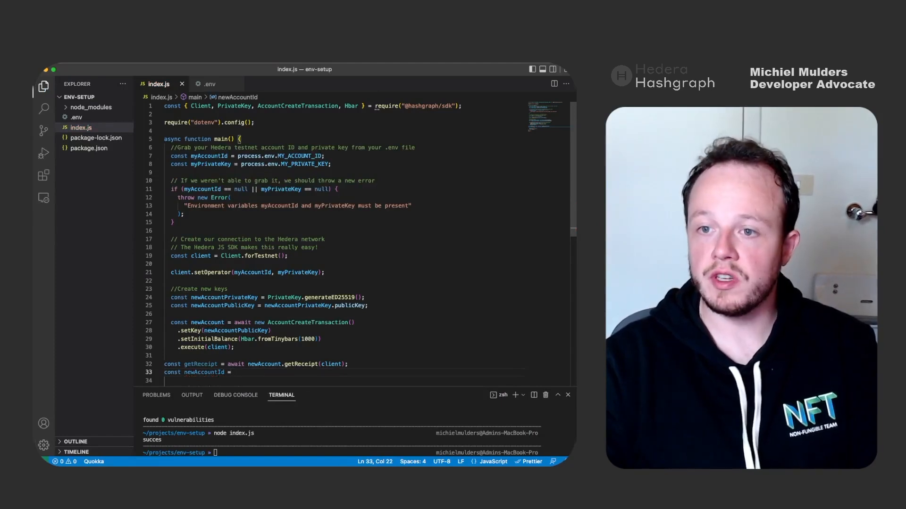
{"action": "type", "text": "getReceipt"}
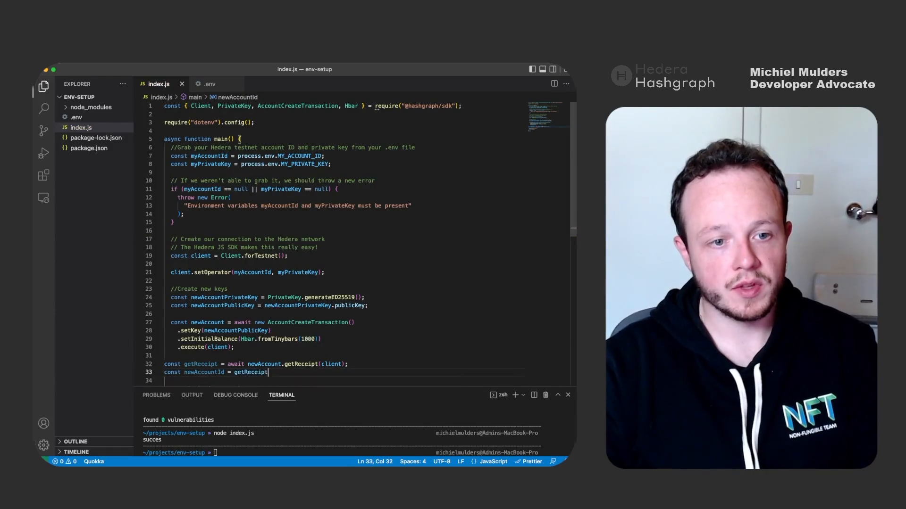
{"action": "type", "text": ".accountId"}
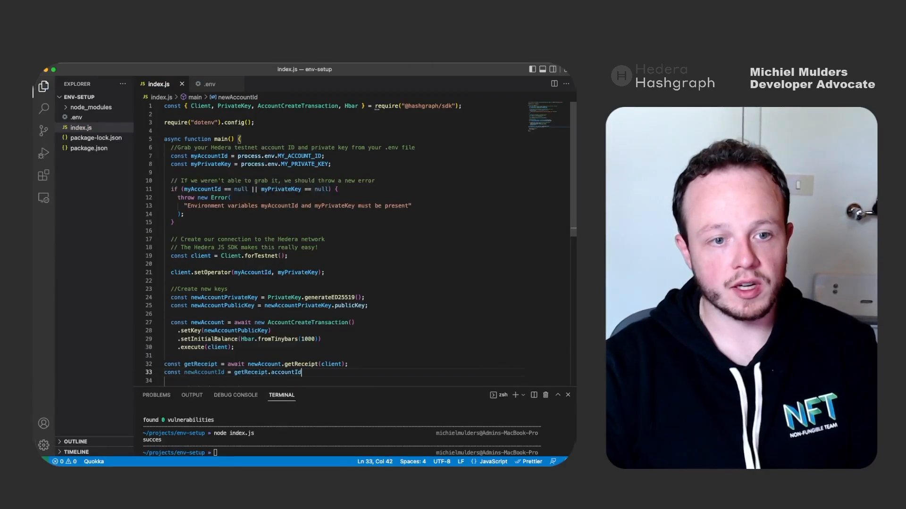
{"action": "type", "text": ";"}
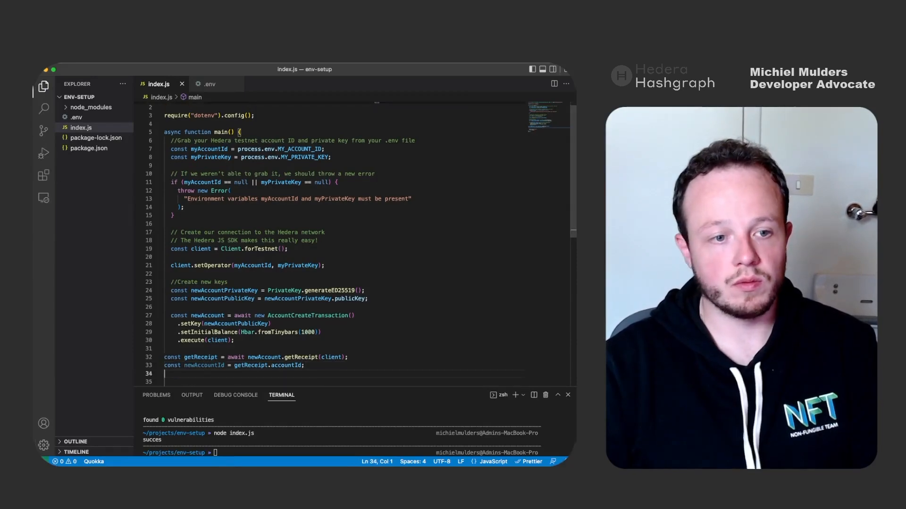
Step: Log `New account ID: ${newAccountId}` to the console
{"action": "type", "text": "conso"}
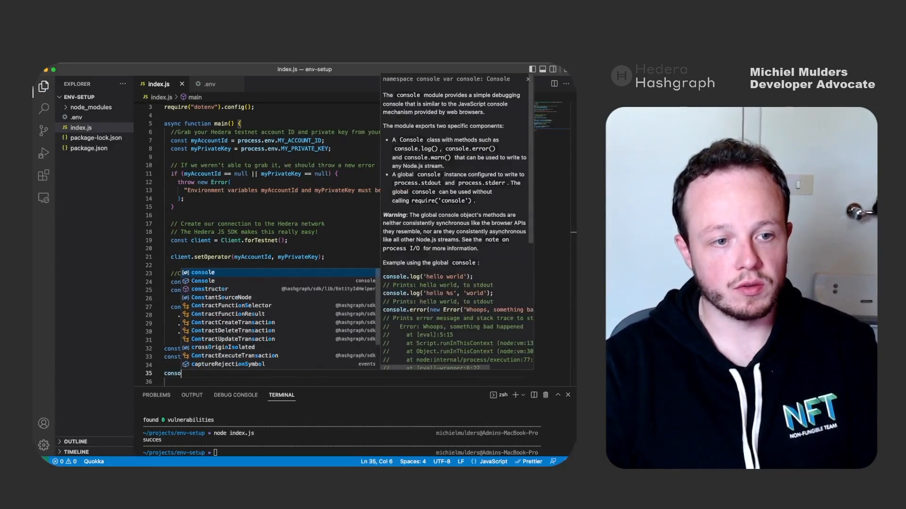
{"action": "type", "text": ".log(`New account ID: $"}
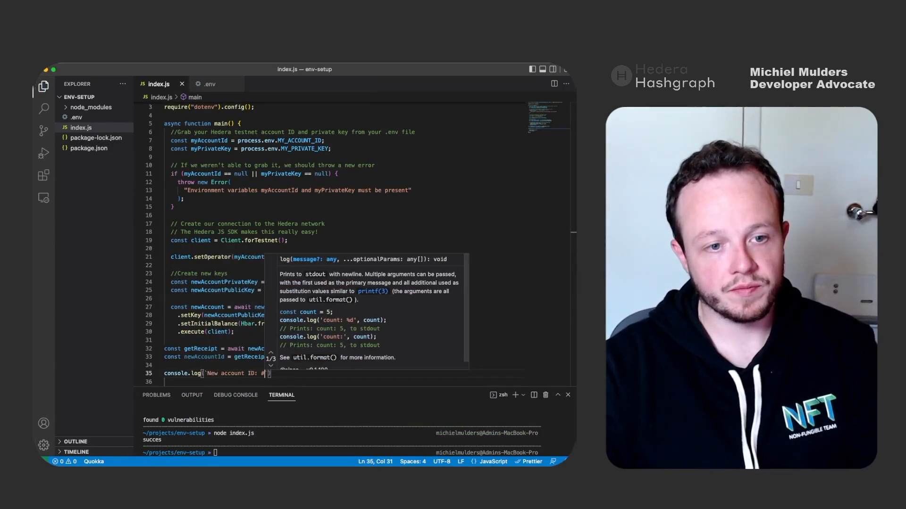
{"action": "type", "text": "${}"}
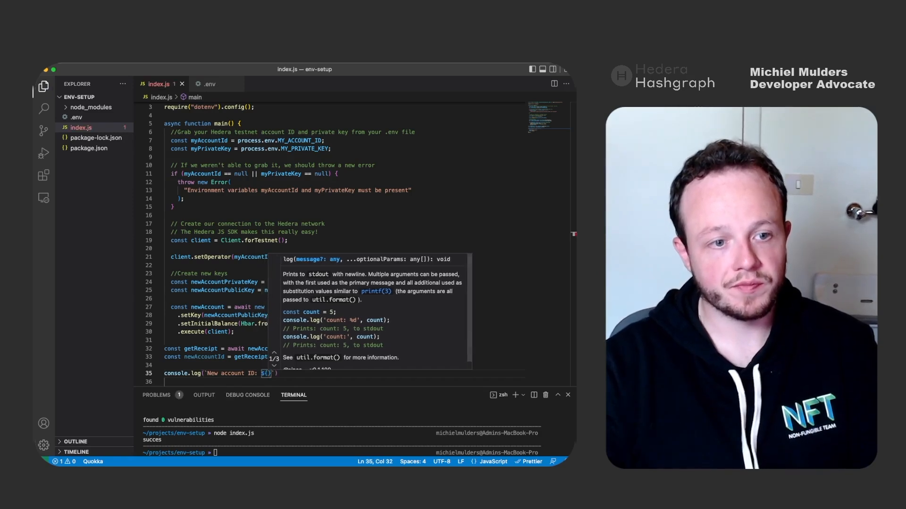
{"action": "type", "text": "newAccountId"}
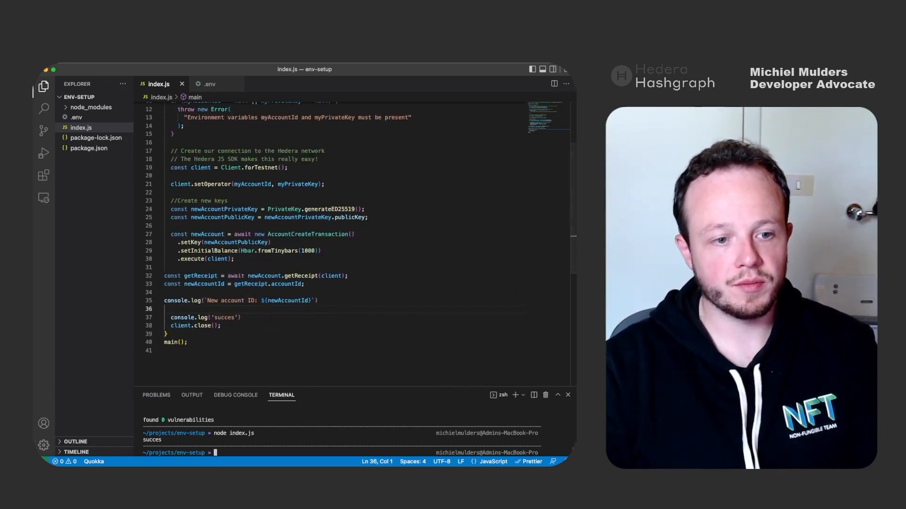
Step: Run node index.js to get account 0.0.48501952, then apply Format Document to index.js
{"action": "type", "text": "node index.js"}
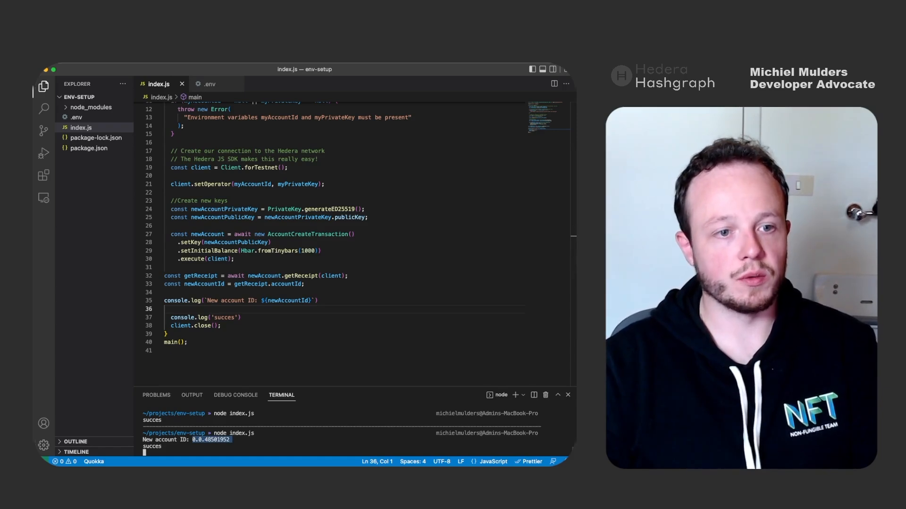
{"action": "type", "text": ">for"}
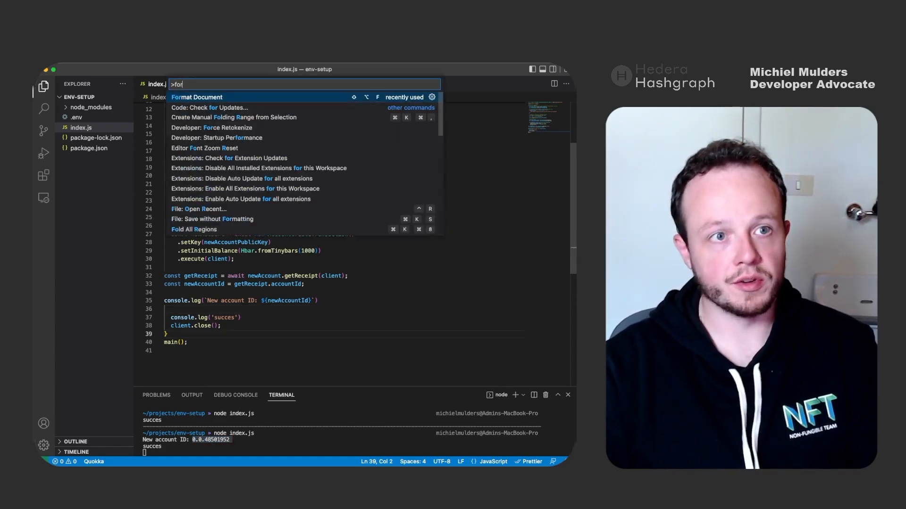
{"action": "left_click", "coordinate": [197, 97]}
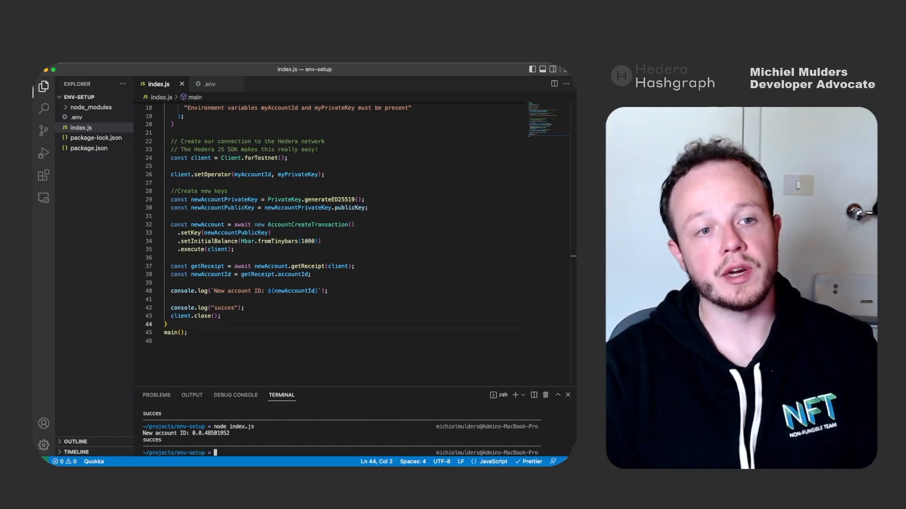
Step: Create transfer.js and copy index.js's code into it
{"action": "type", "text": "touch index.js"}
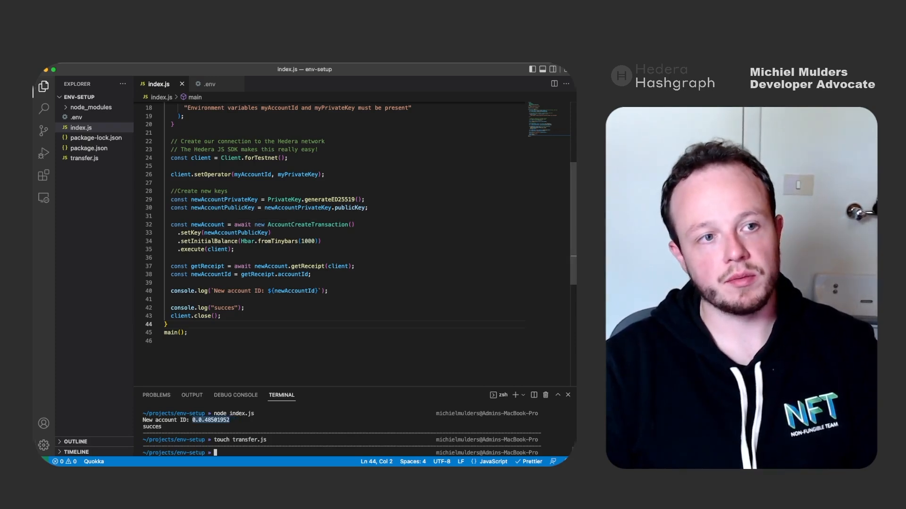
{"action": "key", "text": "Cmd+A"}
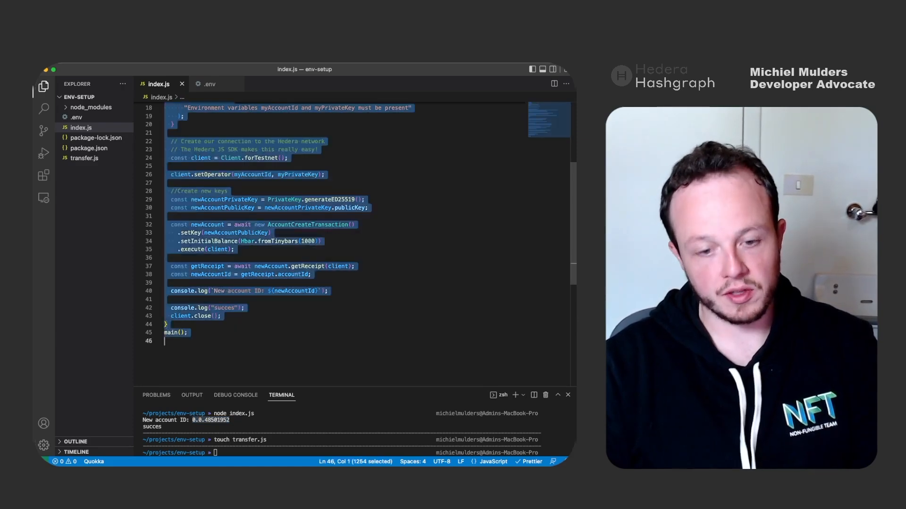
{"action": "left_click", "coordinate": [85, 158]}
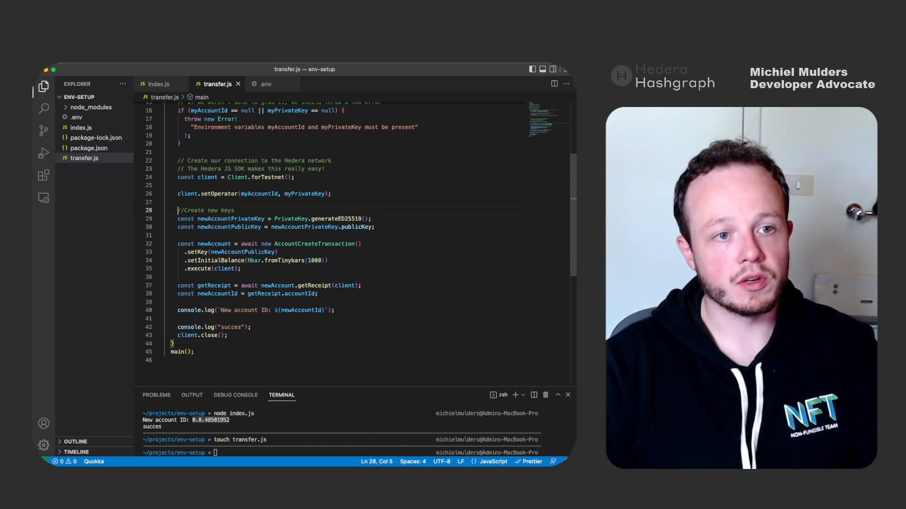
Step: Remove the account-creation block and hard-code newAccountId as "0.0.48501952"
{"action": "left_click_drag", "start_coordinate": [178, 209], "coordinate": [242, 268]}
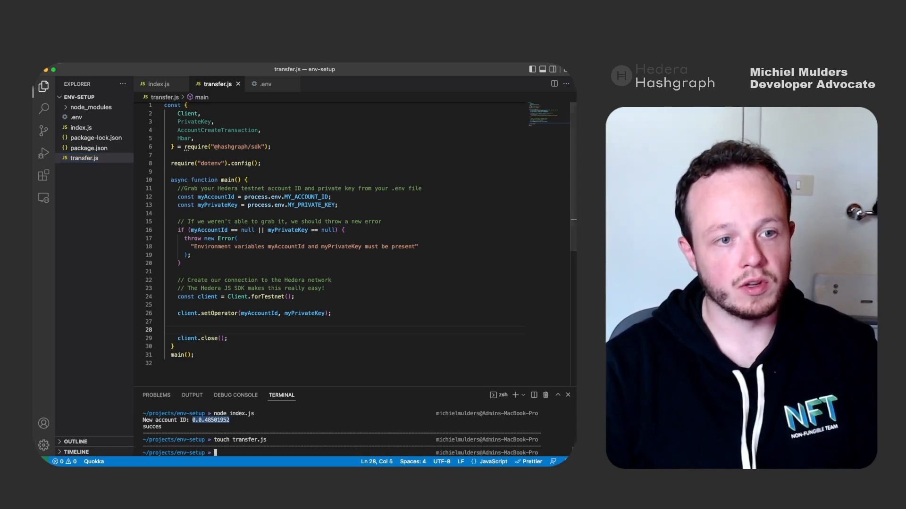
{"action": "type", "text": "const newAccountI"}
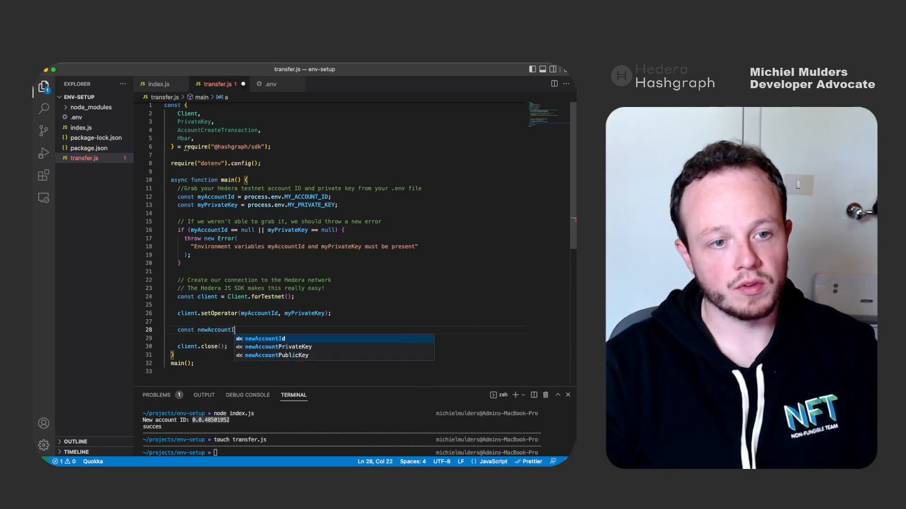
{"action": "type", "text": "= \"0.0.48501952\";"}
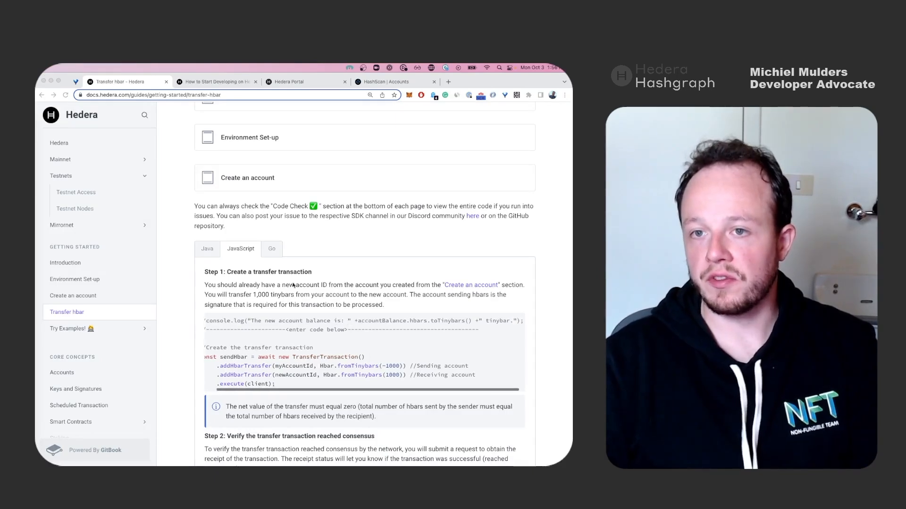
Step: Select Step 1's TransferTransaction code that sends tinybars to the new account
{"action": "scroll", "scroll_direction": "down", "scroll_amount": 3}
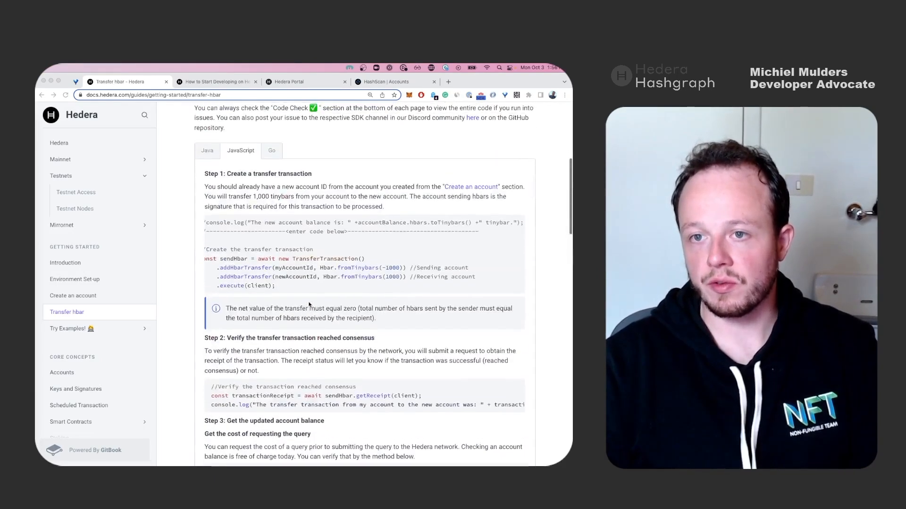
{"action": "scroll", "scroll_direction": "up", "scroll_amount": 3}
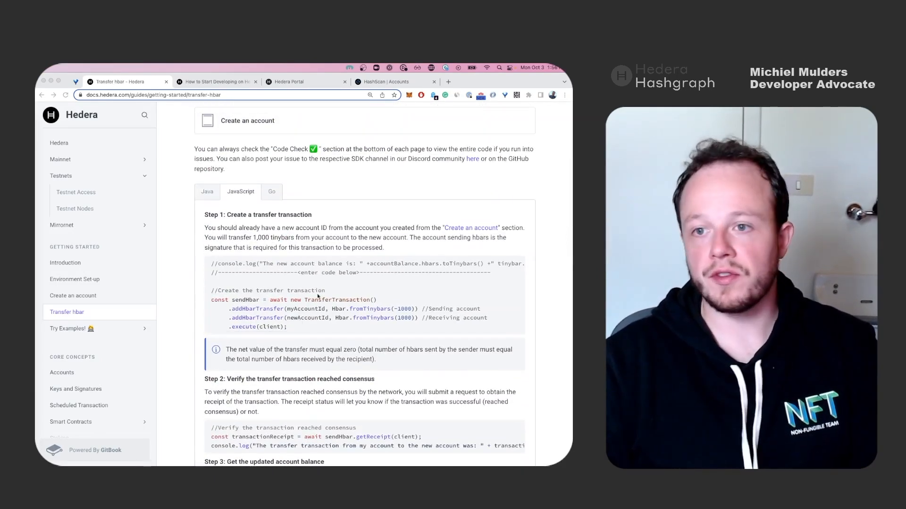
{"action": "double_click", "coordinate": [336, 300]}
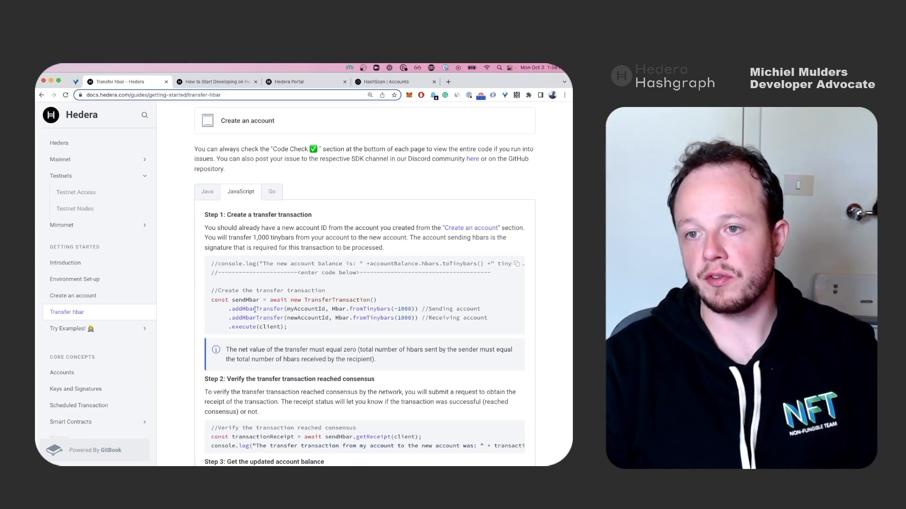
{"action": "double_click", "coordinate": [305, 309]}
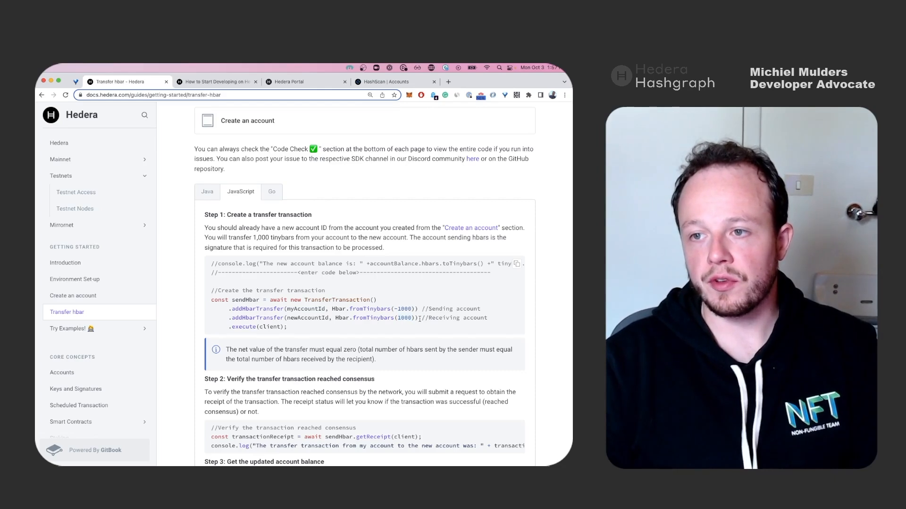
{"action": "left_click_drag", "start_coordinate": [230, 308], "coordinate": [421, 317]}
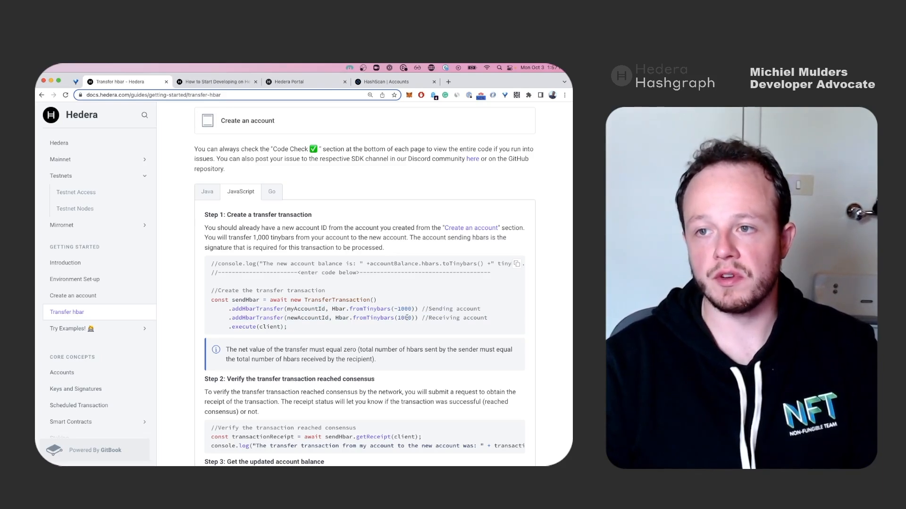
{"action": "left_click", "coordinate": [517, 264]}
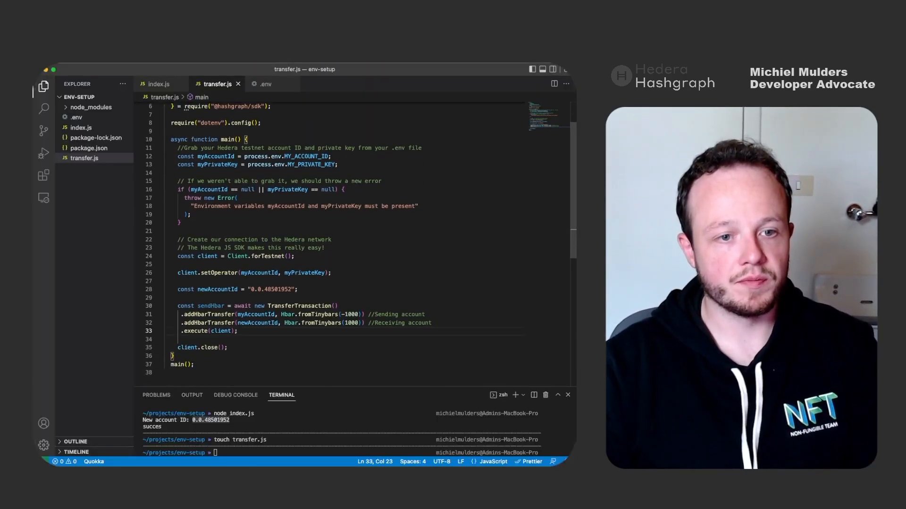
Step: Paste the transfer code and await its receipt as transactionRx
{"action": "double_click", "coordinate": [298, 305]}
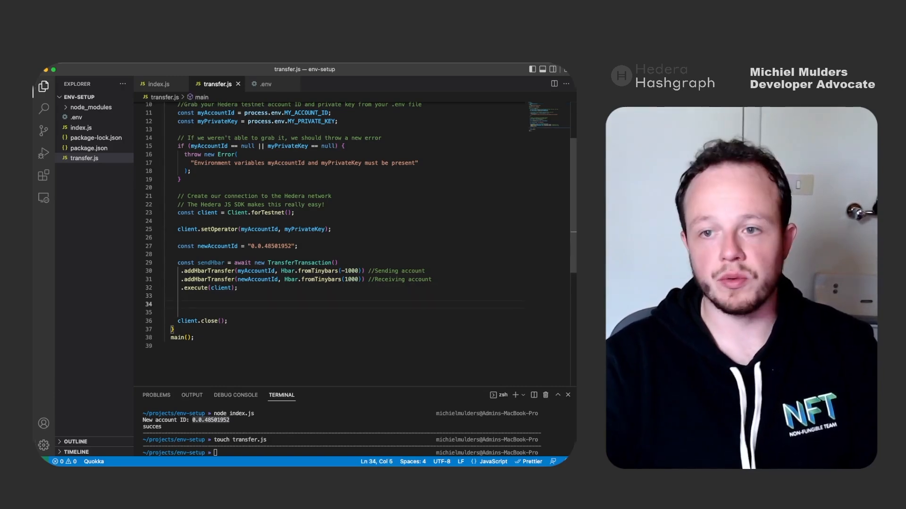
{"action": "type", "text": "const transac"}
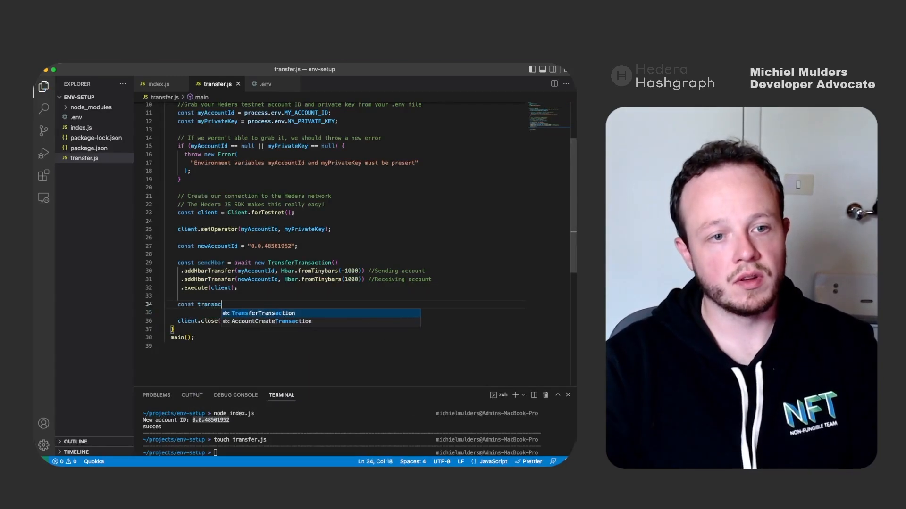
{"action": "type", "text": "tionRx ="}
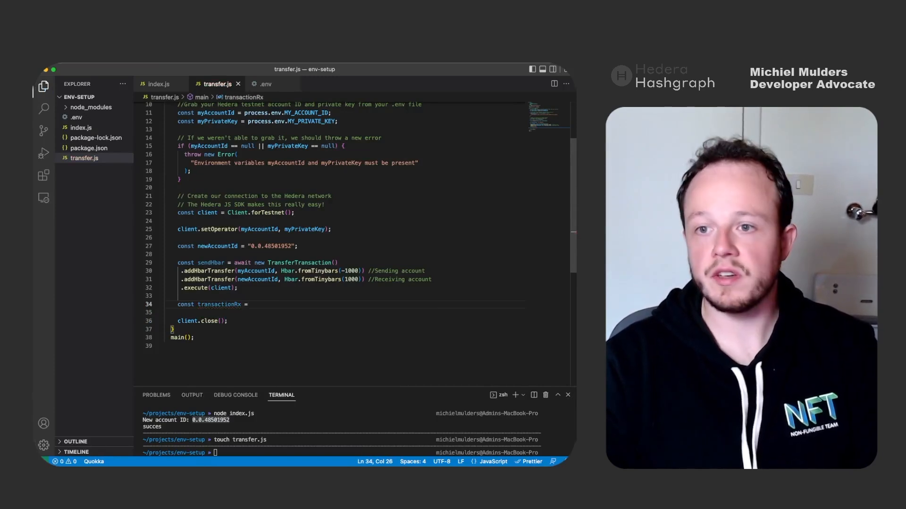
{"action": "type", "text": "await s"}
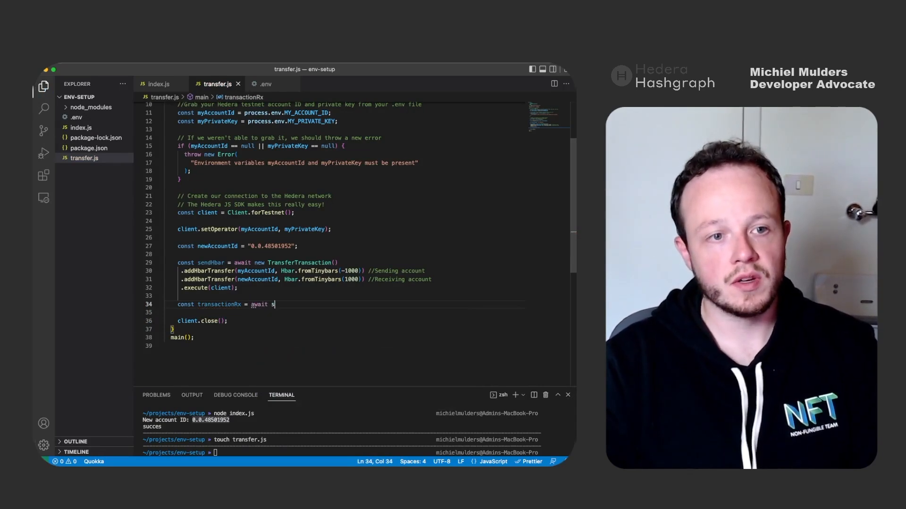
{"action": "type", "text": "endHbar."}
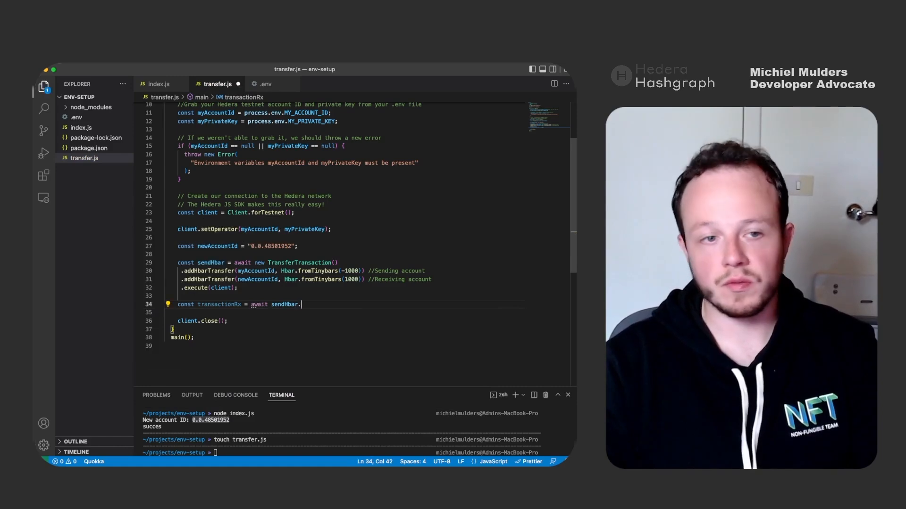
{"action": "type", "text": "getReceipt(client);"}
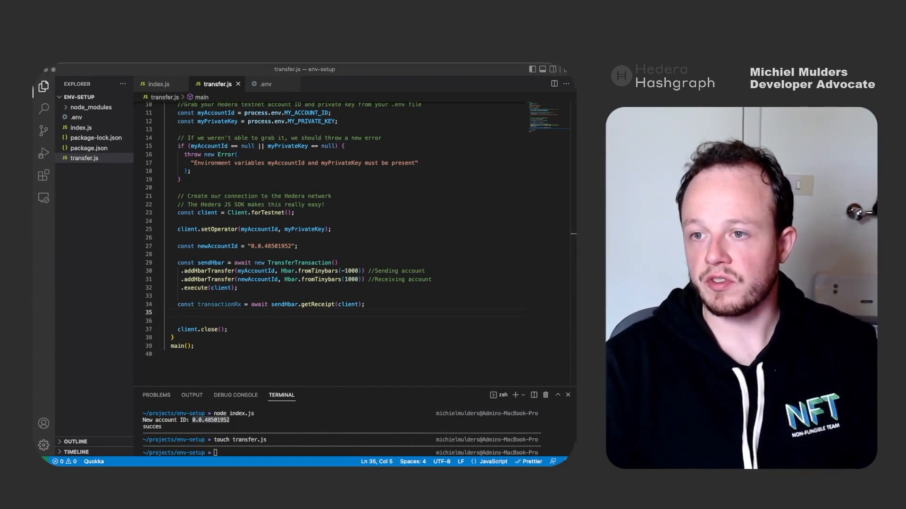
Step: Log the transfer's status from transactionRx to the console
{"action": "type", "text": "c"}
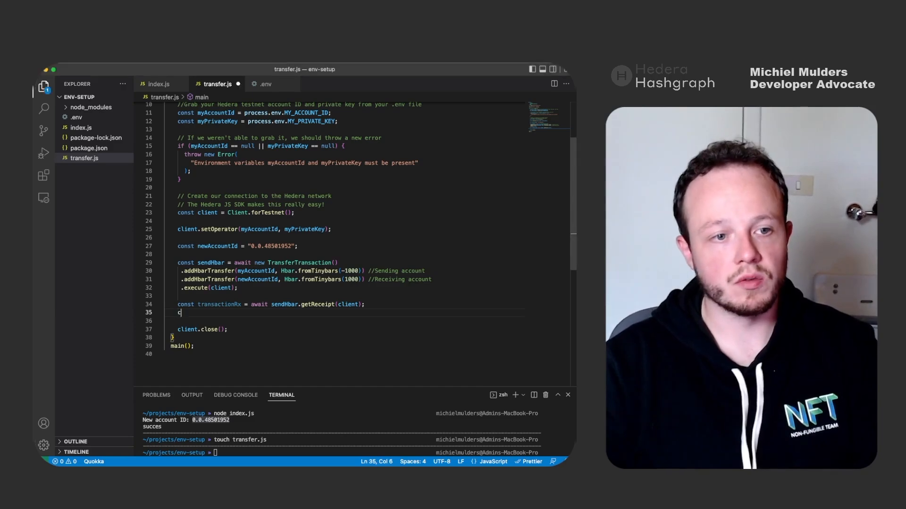
{"action": "type", "text": "onsole.log(`Status of txn: ${"}
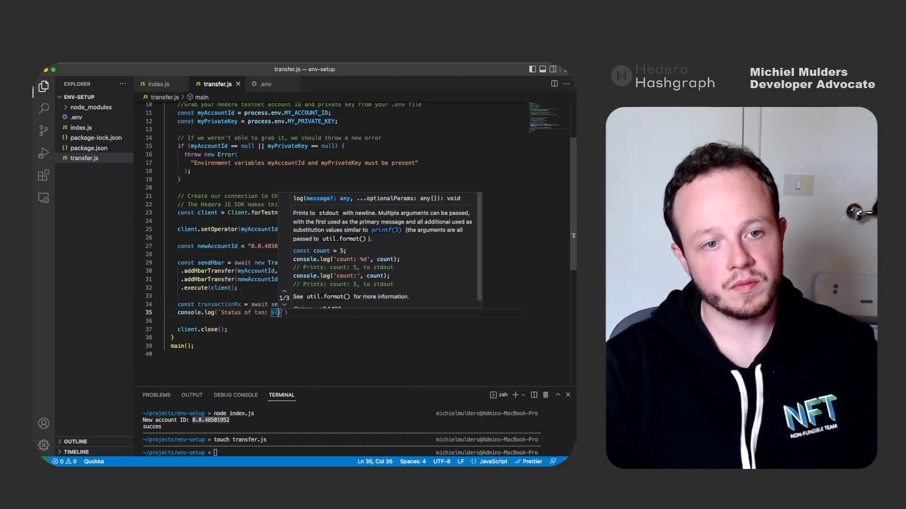
{"action": "type", "text": "transactionRx"}
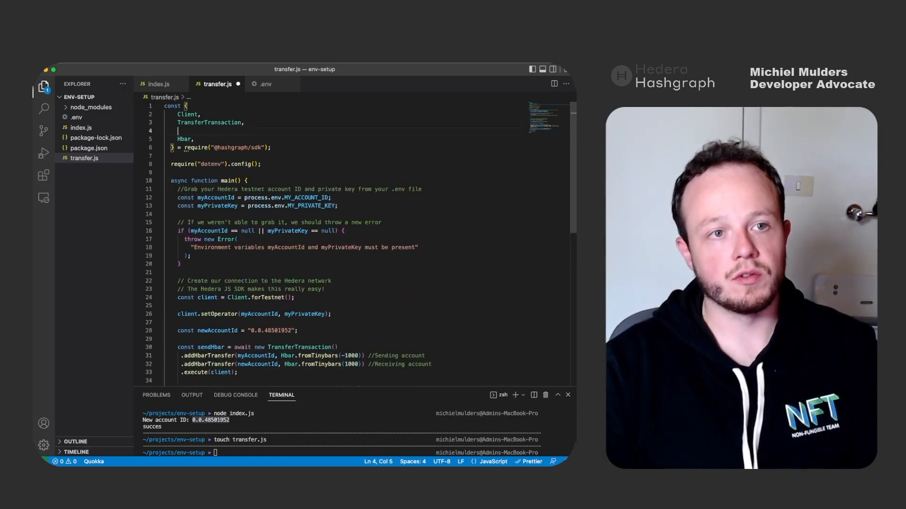
Step: Import AccountBalanceQuery and declare a getNewBalance constant
{"action": "type", "text": "AccountB"}
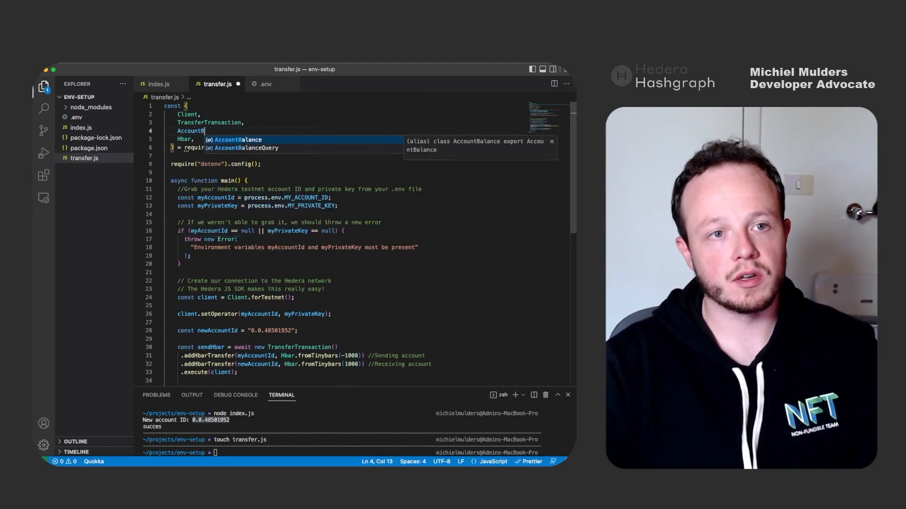
{"action": "type", "text": "AccountBalanceQuery,"}
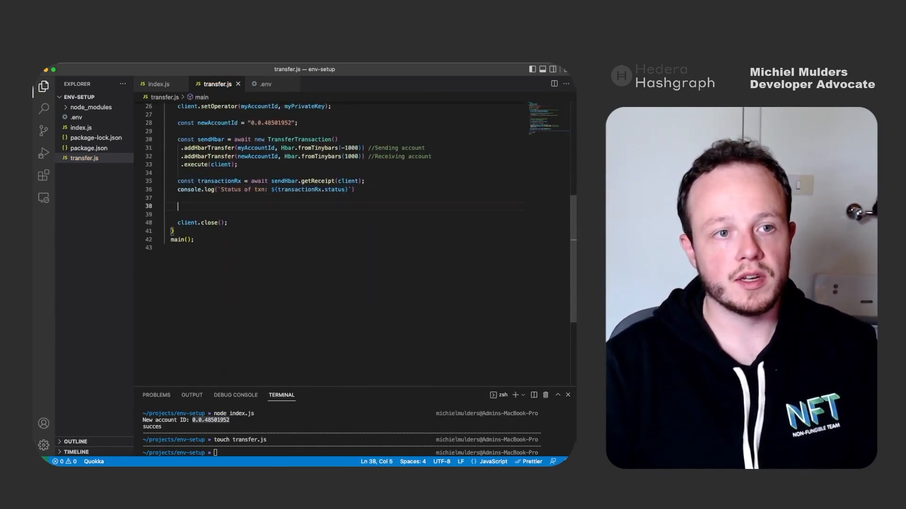
{"action": "type", "text": "const"}
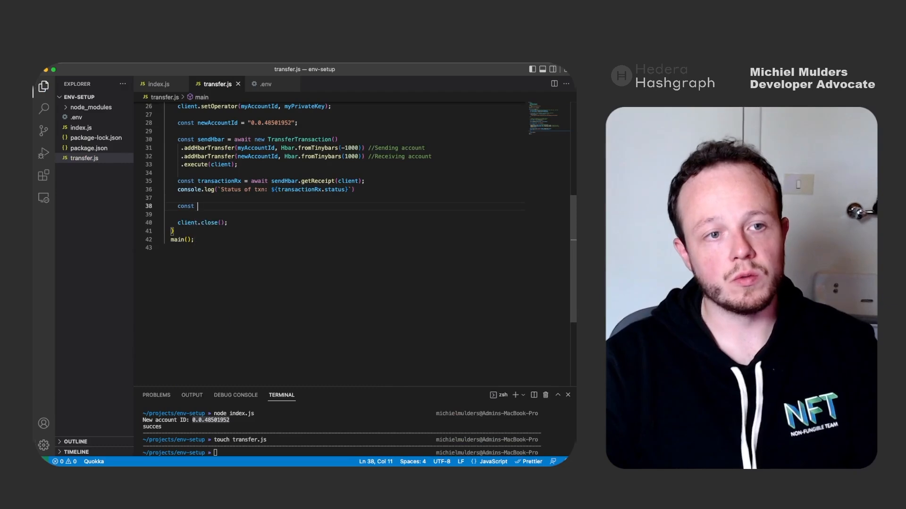
{"action": "type", "text": "get"}
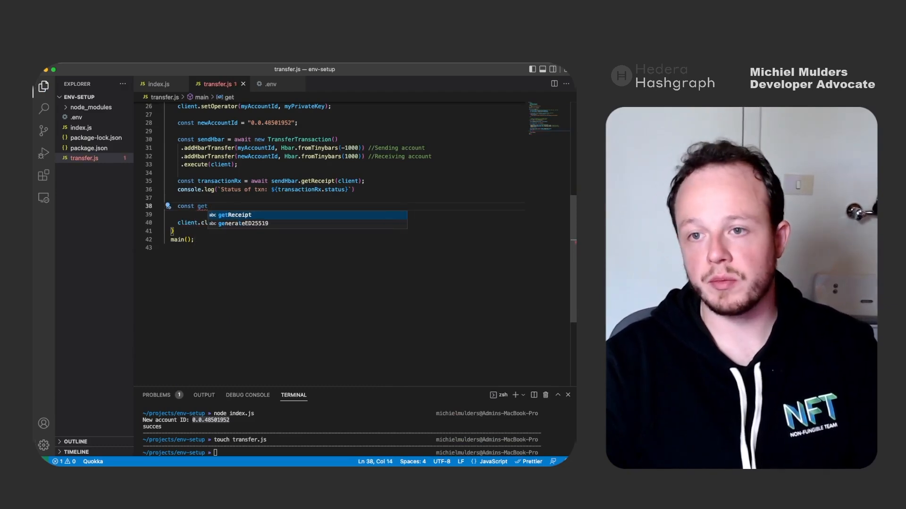
{"action": "type", "text": "NewBalance = await new"}
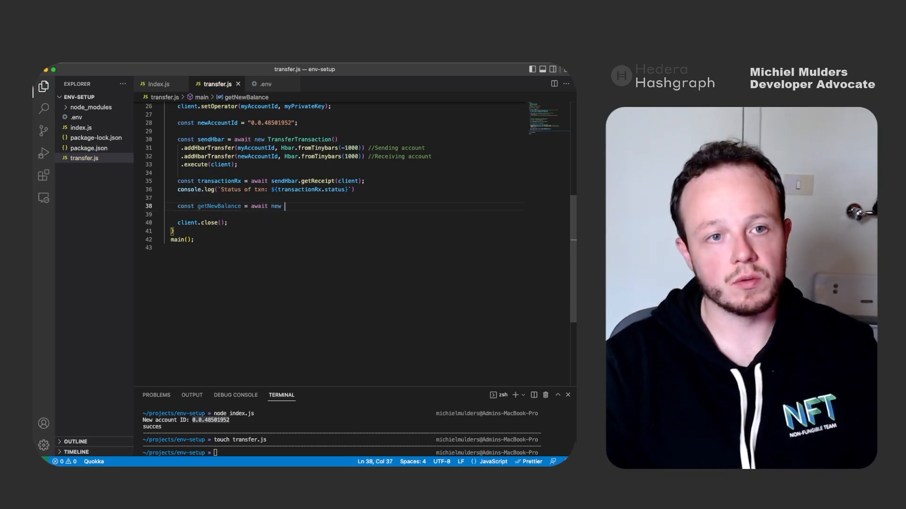
Step: Build an AccountBalanceQuery for newAccountId and execute it with the client
{"action": "type", "text": "AccountBalanceQuery()"}
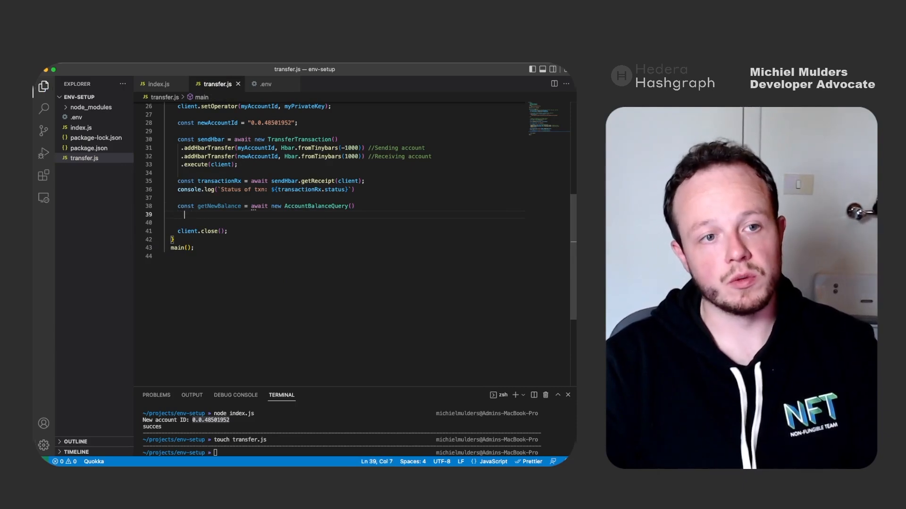
{"action": "type", "text": ".setAccountId"}
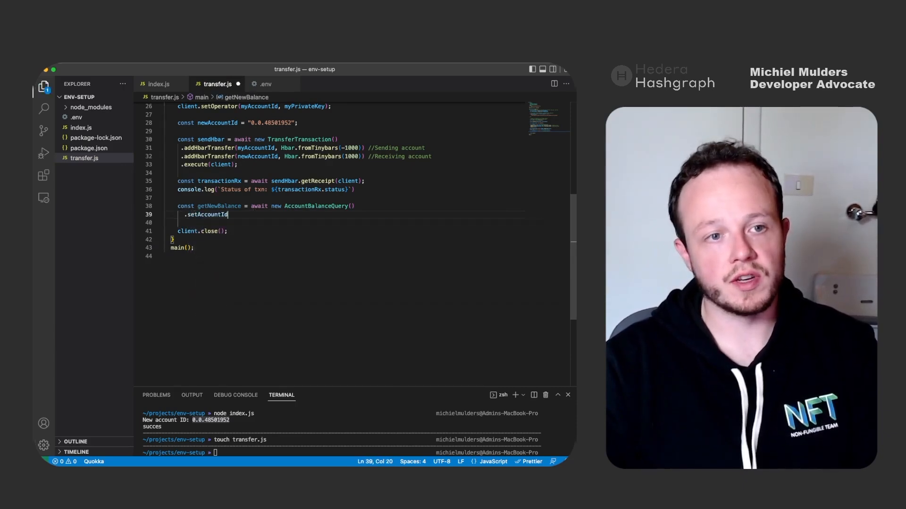
{"action": "type", "text": "("}
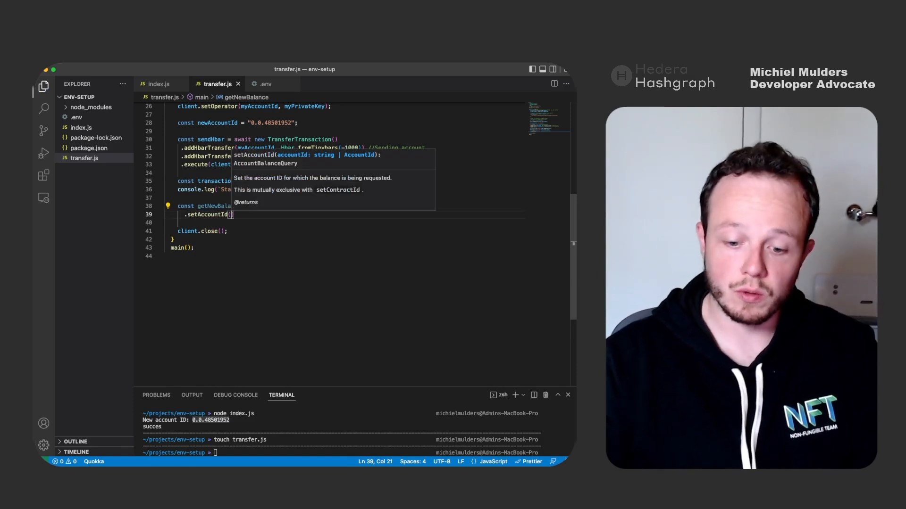
{"action": "type", "text": "n"}
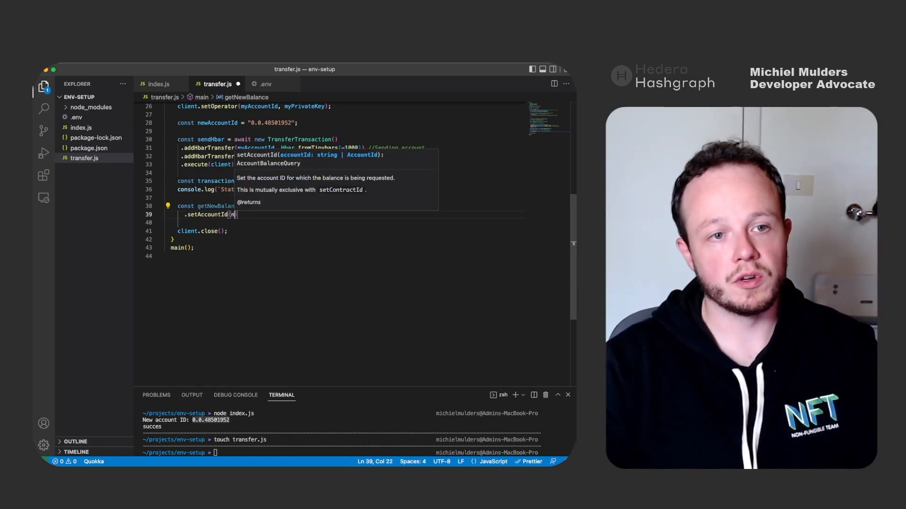
{"action": "type", "text": "ewAccountId"}
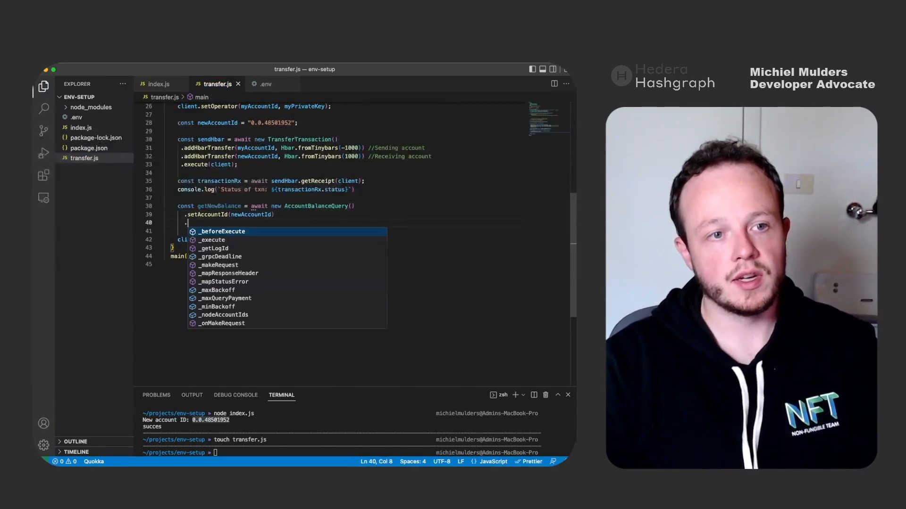
{"action": "type", "text": ".execute(client);"}
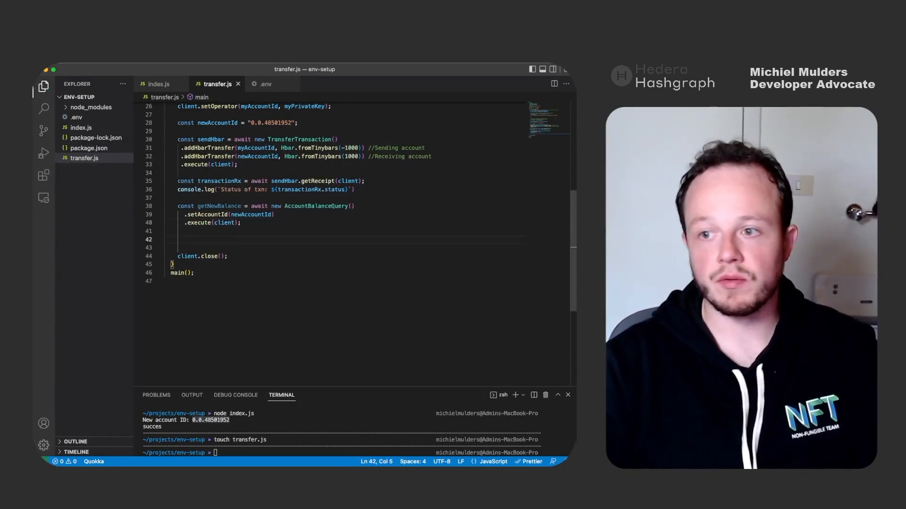
Step: Log the balance via getNewBalance.hbars.toTinybars() and run node transfer.js
{"action": "type", "text": "console.log(`New balance: ${"}
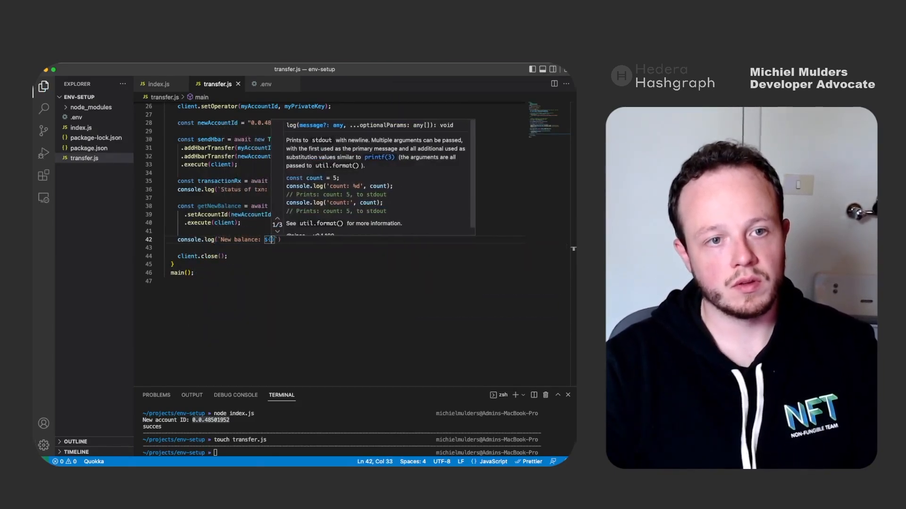
{"action": "type", "text": "getNewBalance"}
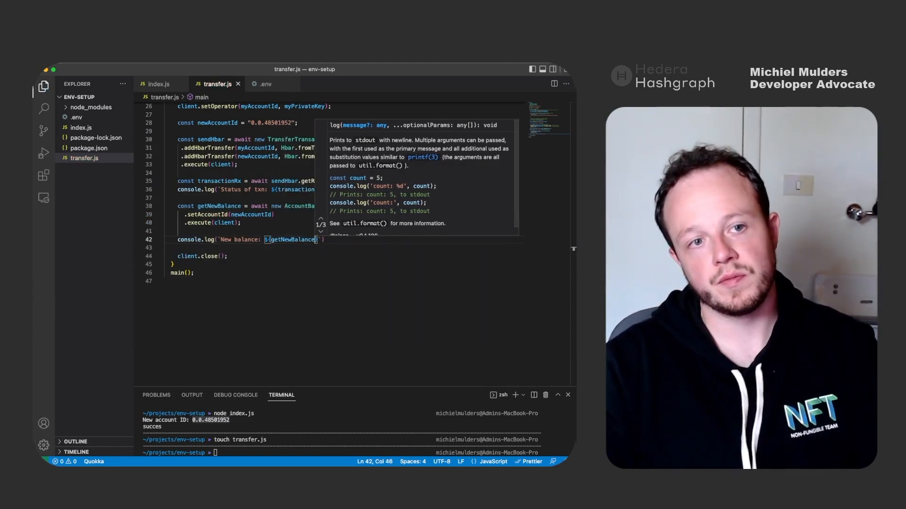
{"action": "type", "text": "."}
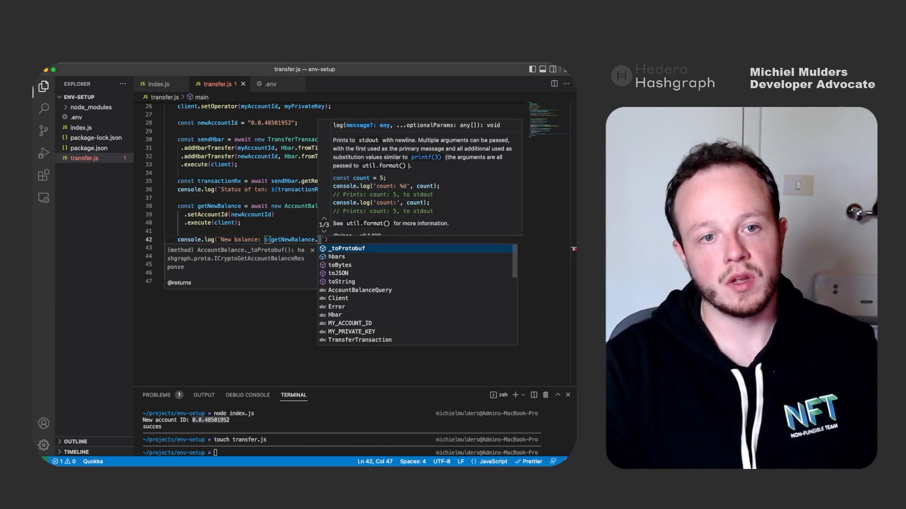
{"action": "type", "text": "hbars."}
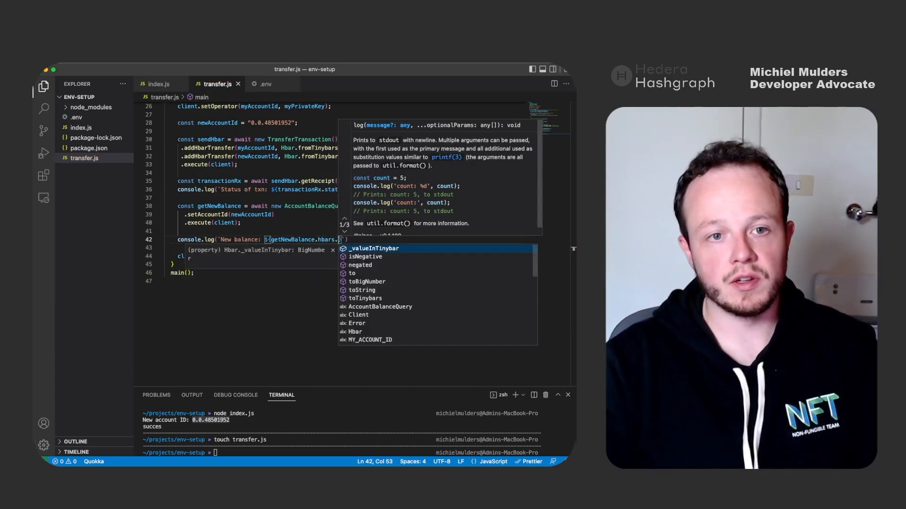
{"action": "type", "text": "toTinybars("}
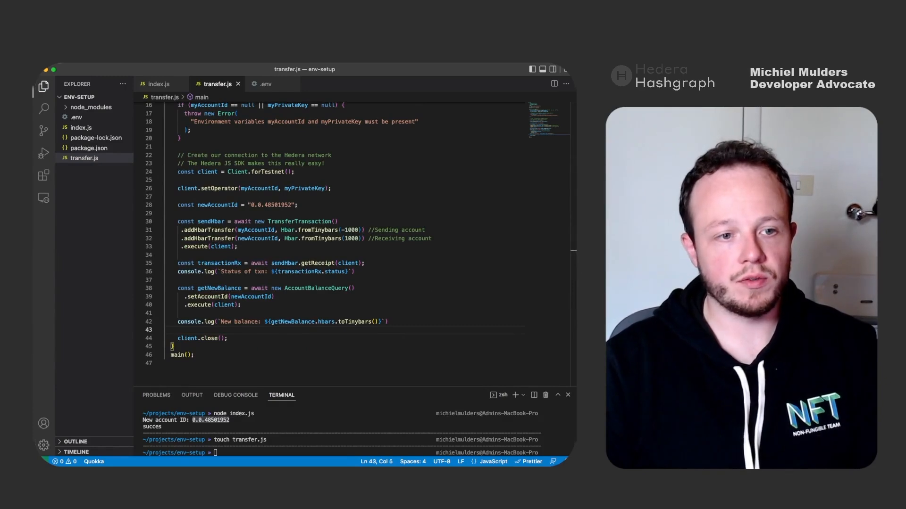
{"action": "type", "text": "node transfer.js"}
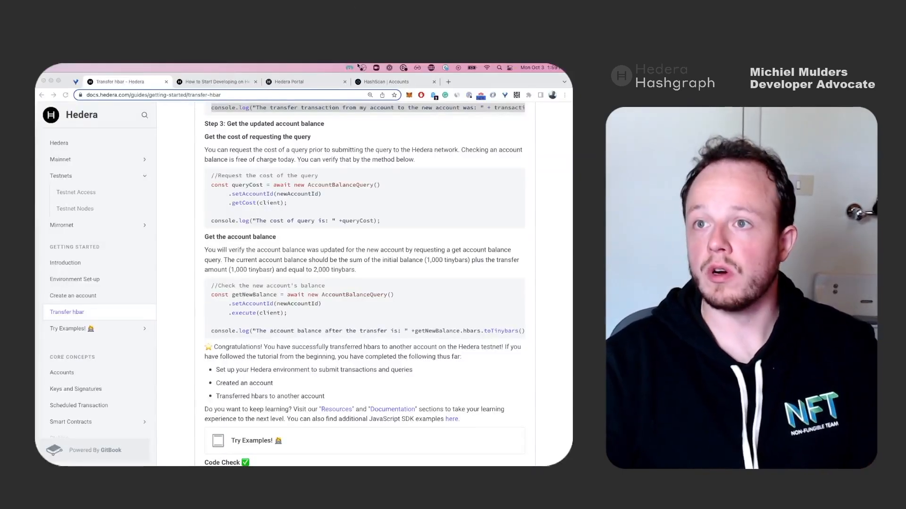
Step: Check account 0.0.48501952's balance on HashScan testnet, then return to the docs
{"action": "left_click", "coordinate": [385, 82]}
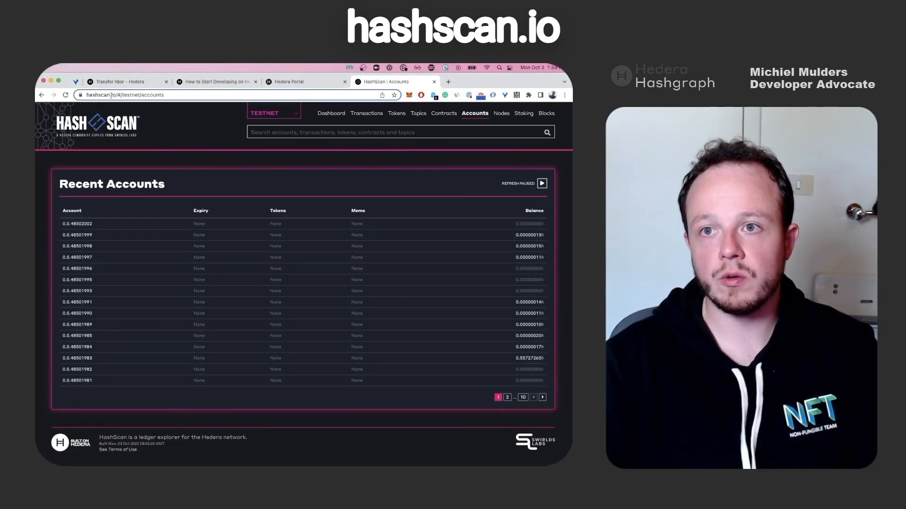
{"action": "left_click", "coordinate": [273, 112]}
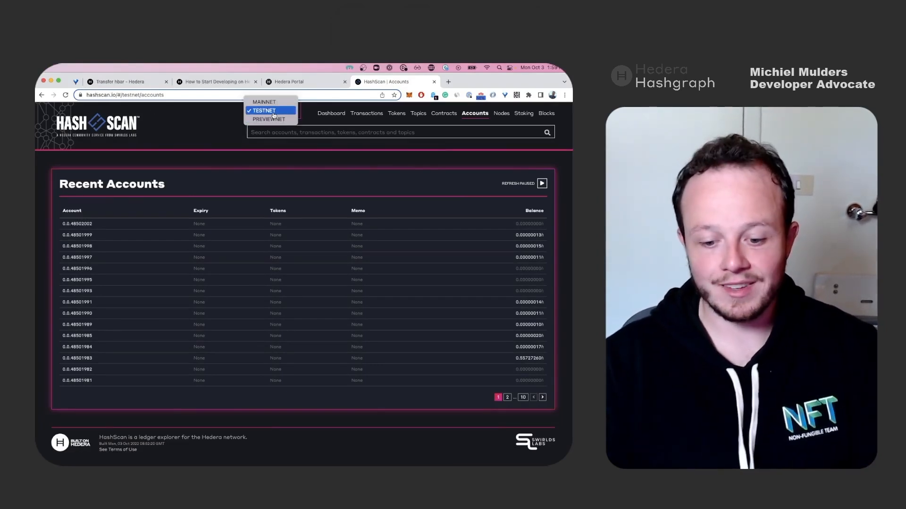
{"action": "left_click", "coordinate": [267, 110]}
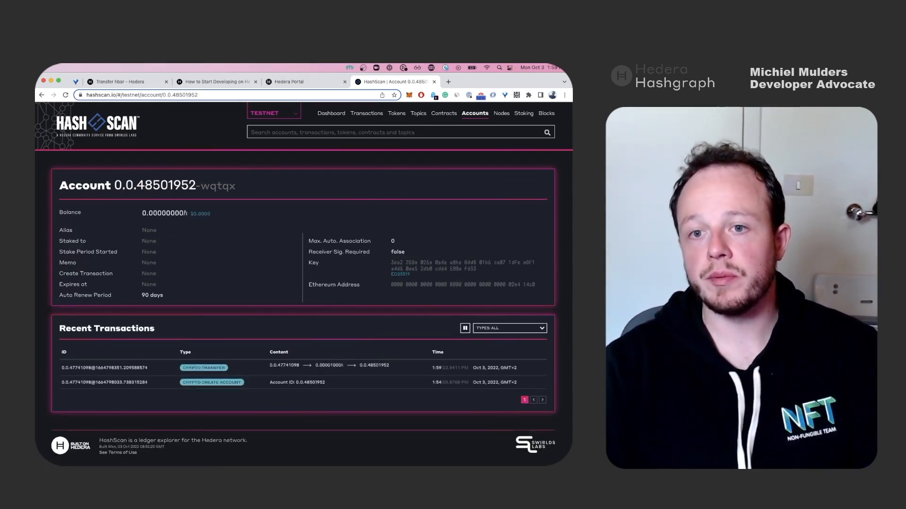
{"action": "mouse_move", "coordinate": [139, 214]}
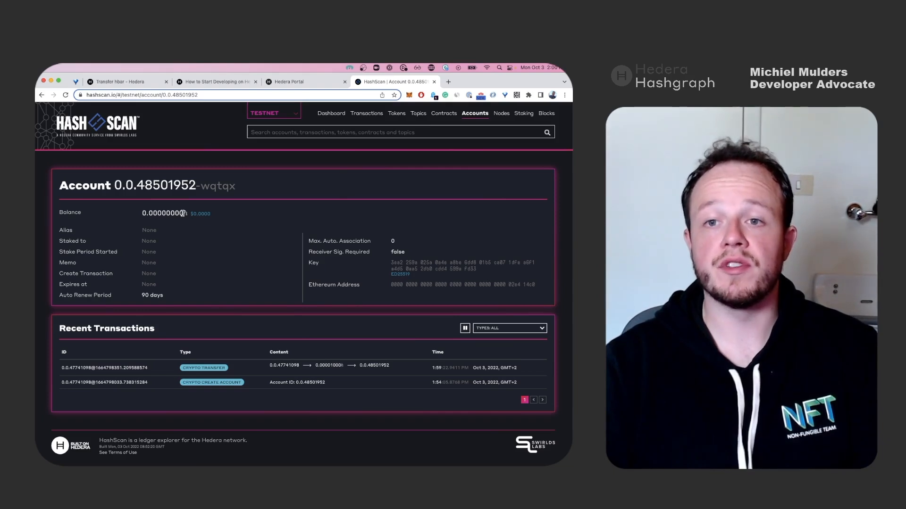
{"action": "double_click", "coordinate": [164, 213]}
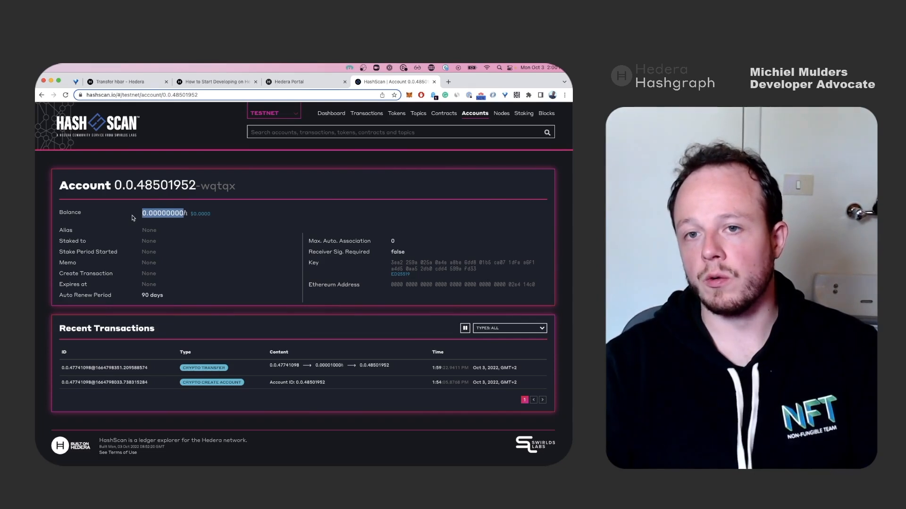
{"action": "mouse_move", "coordinate": [187, 272]}
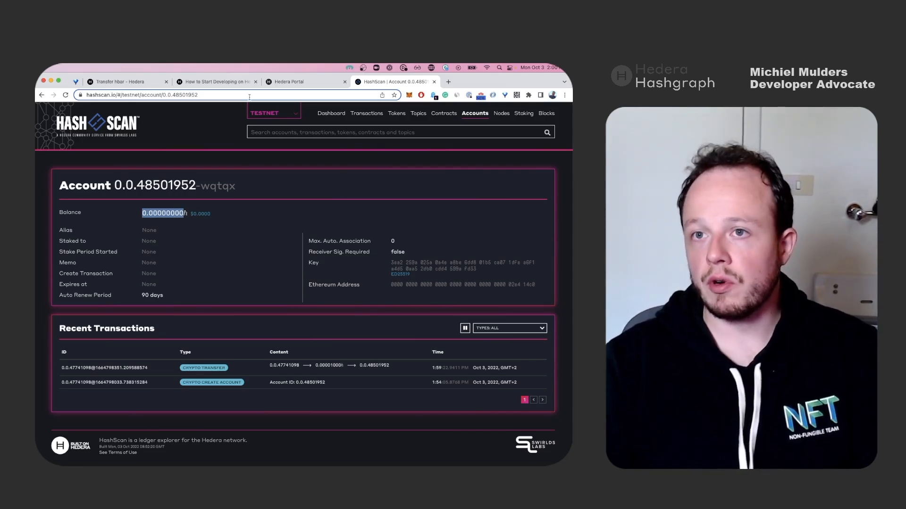
{"action": "left_click", "coordinate": [115, 81]}
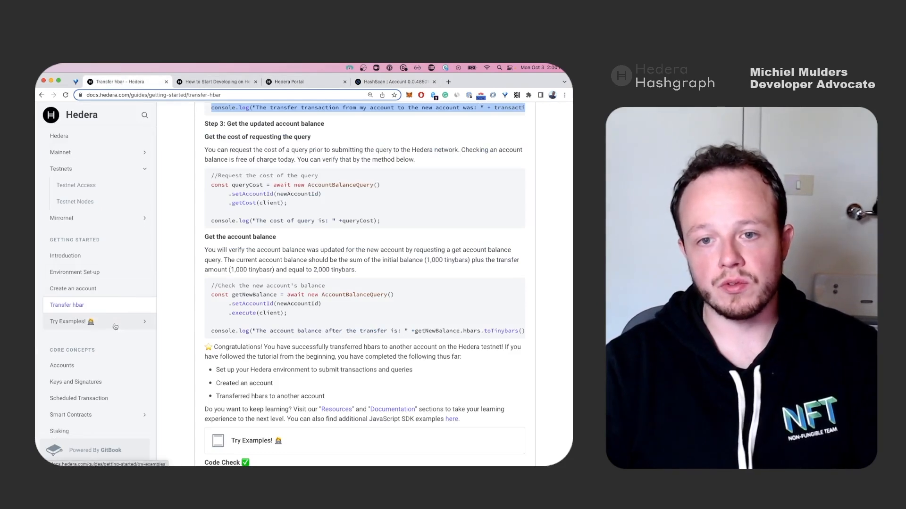
Step: Open Try Examples and scroll through the token, topic and smart contract tutorials
{"action": "left_click", "coordinate": [71, 322]}
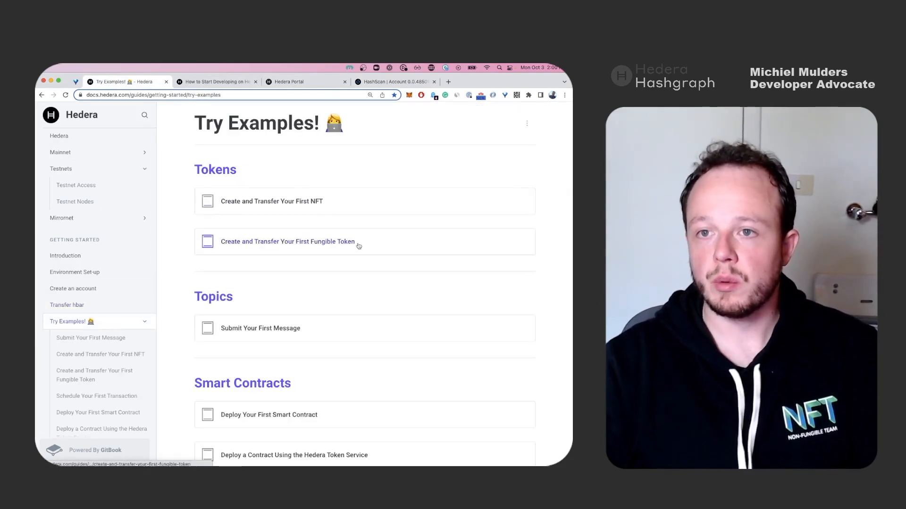
{"action": "mouse_move", "coordinate": [238, 195]}
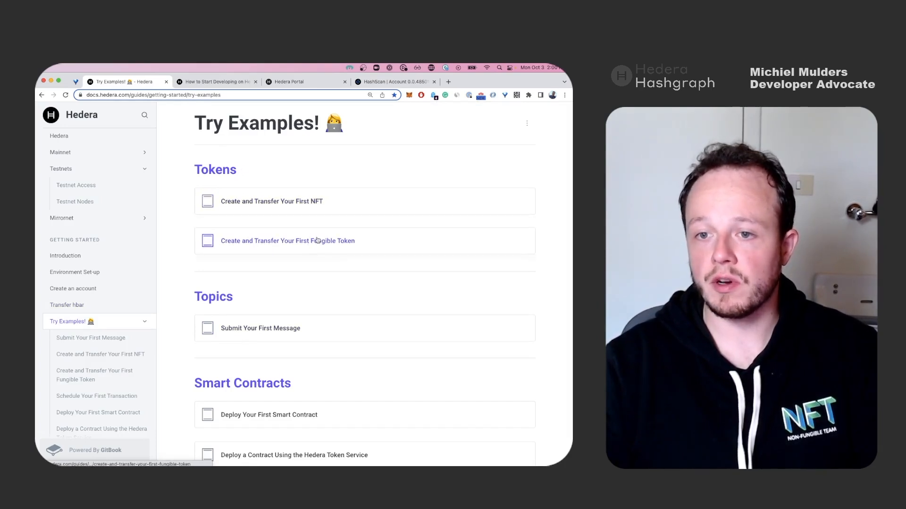
{"action": "scroll", "scroll_direction": "down", "scroll_amount": 3}
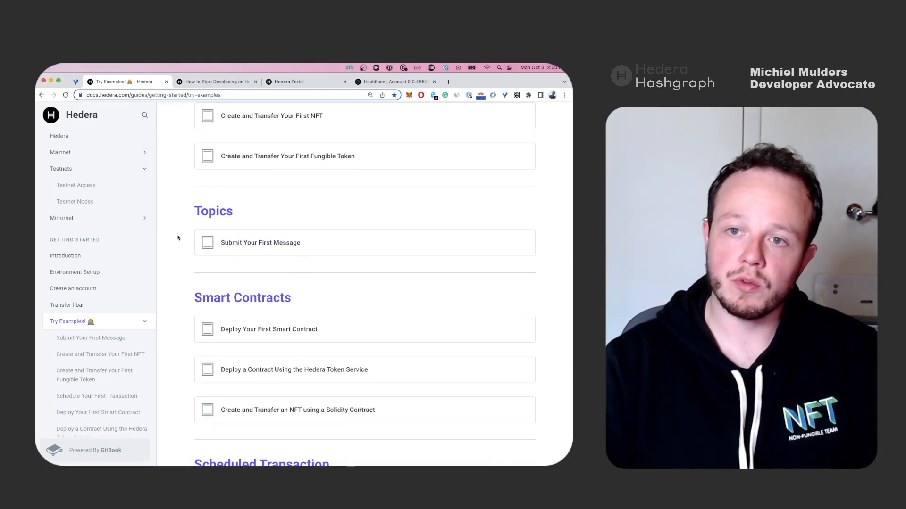
{"action": "scroll", "scroll_direction": "down", "scroll_amount": 3}
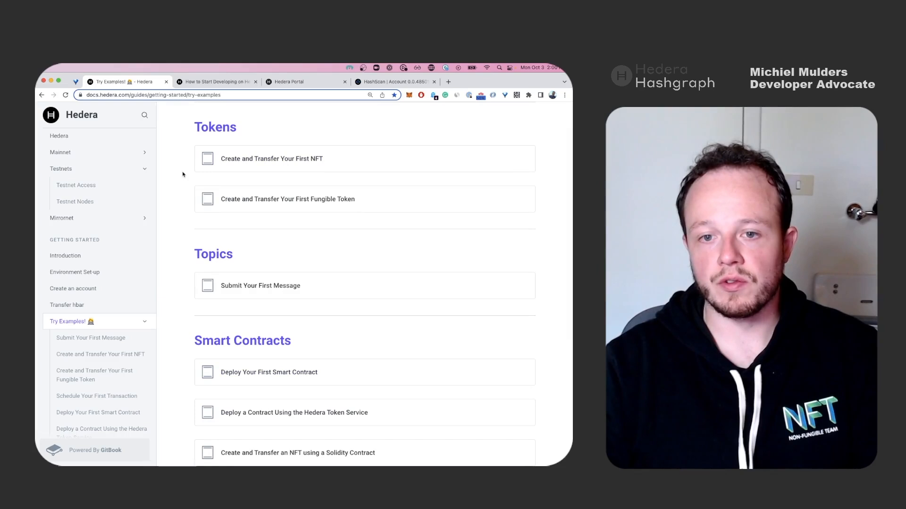
{"action": "scroll", "scroll_direction": "down", "scroll_amount": 3}
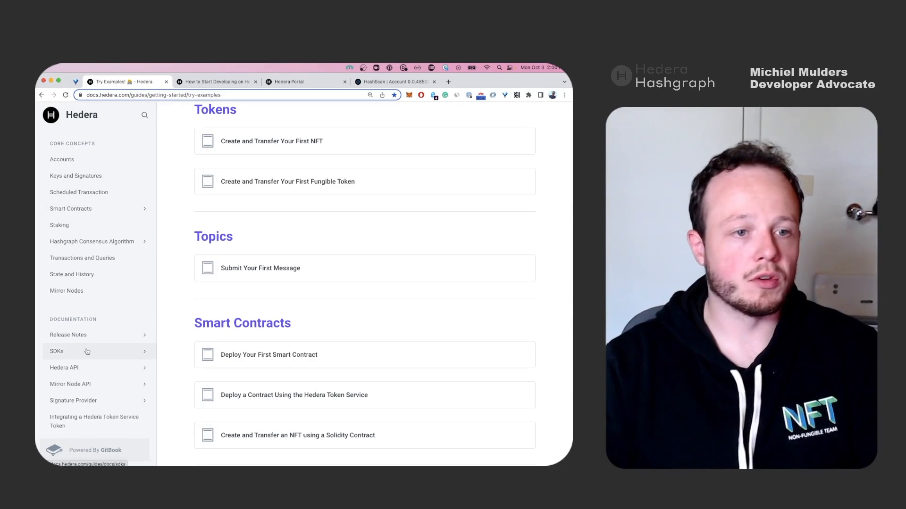
Step: Go to SDKs > Generate a new key pair and scroll through the Ed25519 examples
{"action": "left_click", "coordinate": [56, 352]}
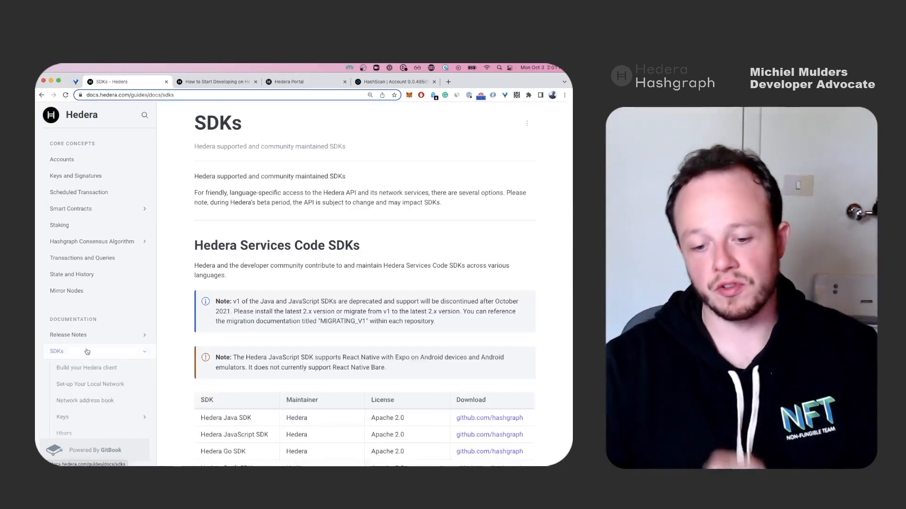
{"action": "scroll", "scroll_direction": "down", "scroll_amount": 3}
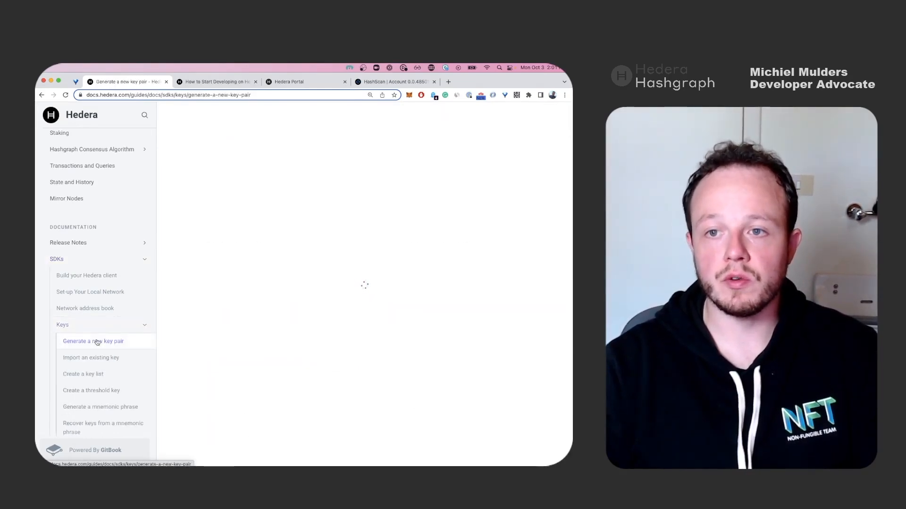
{"action": "left_click", "coordinate": [93, 341]}
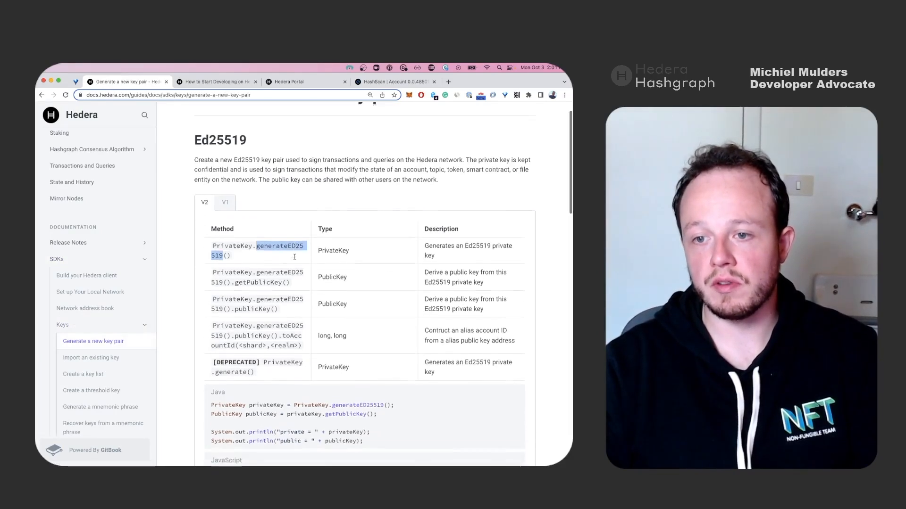
{"action": "scroll", "scroll_direction": "down", "scroll_amount": 3}
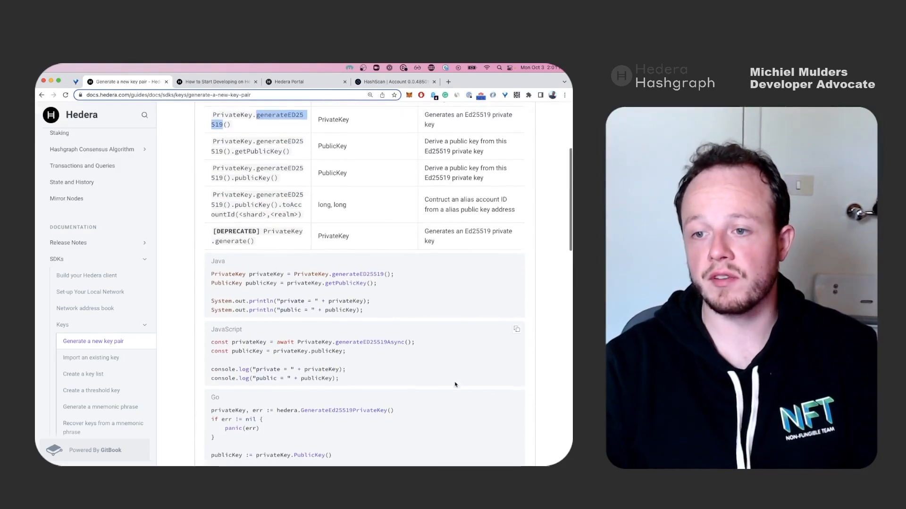
{"action": "scroll", "scroll_direction": "down", "scroll_amount": 3}
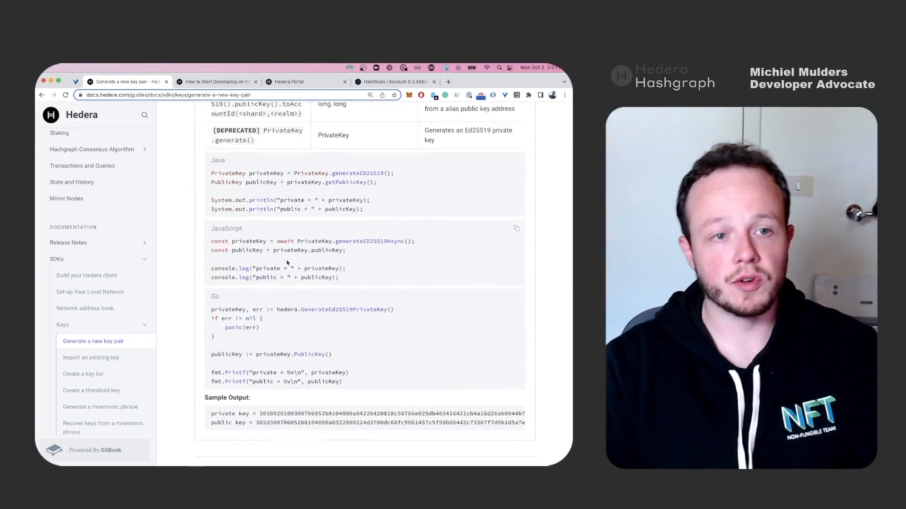